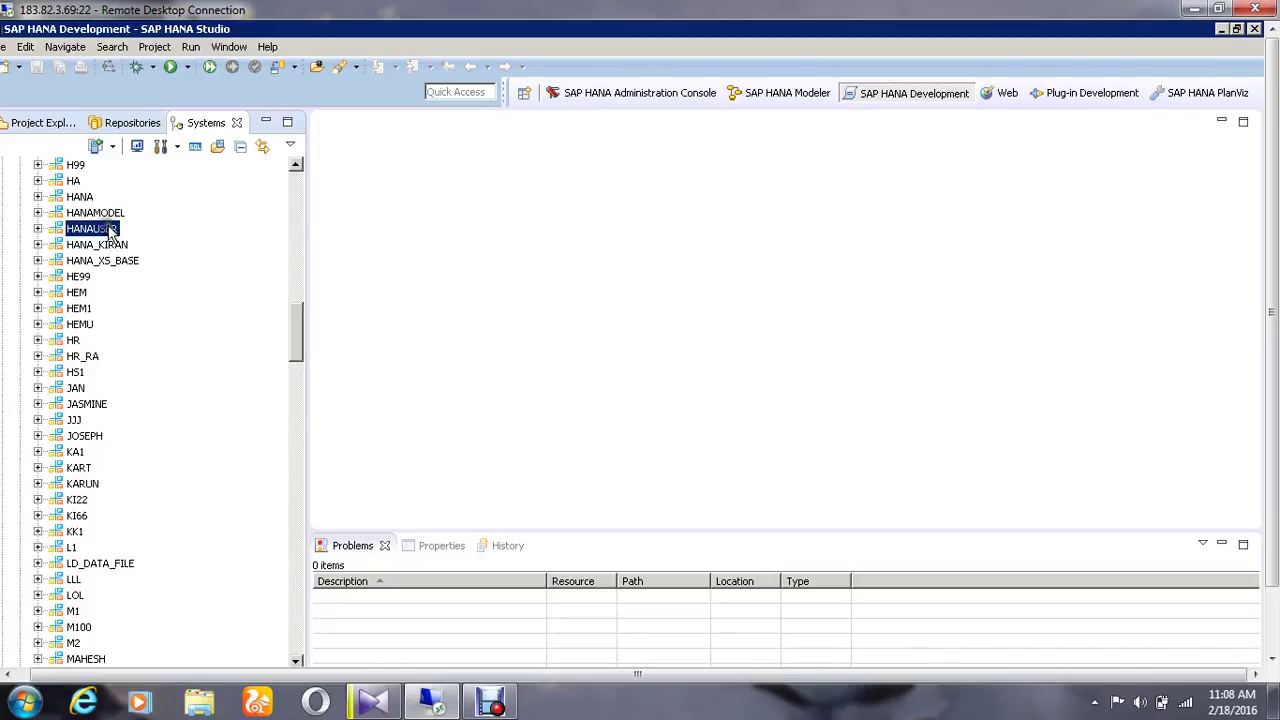
# Step: Start New Table from the HANAUSER schema's context menu and name it DEMO1_EMP
pyautogui.rightClick(90, 228)
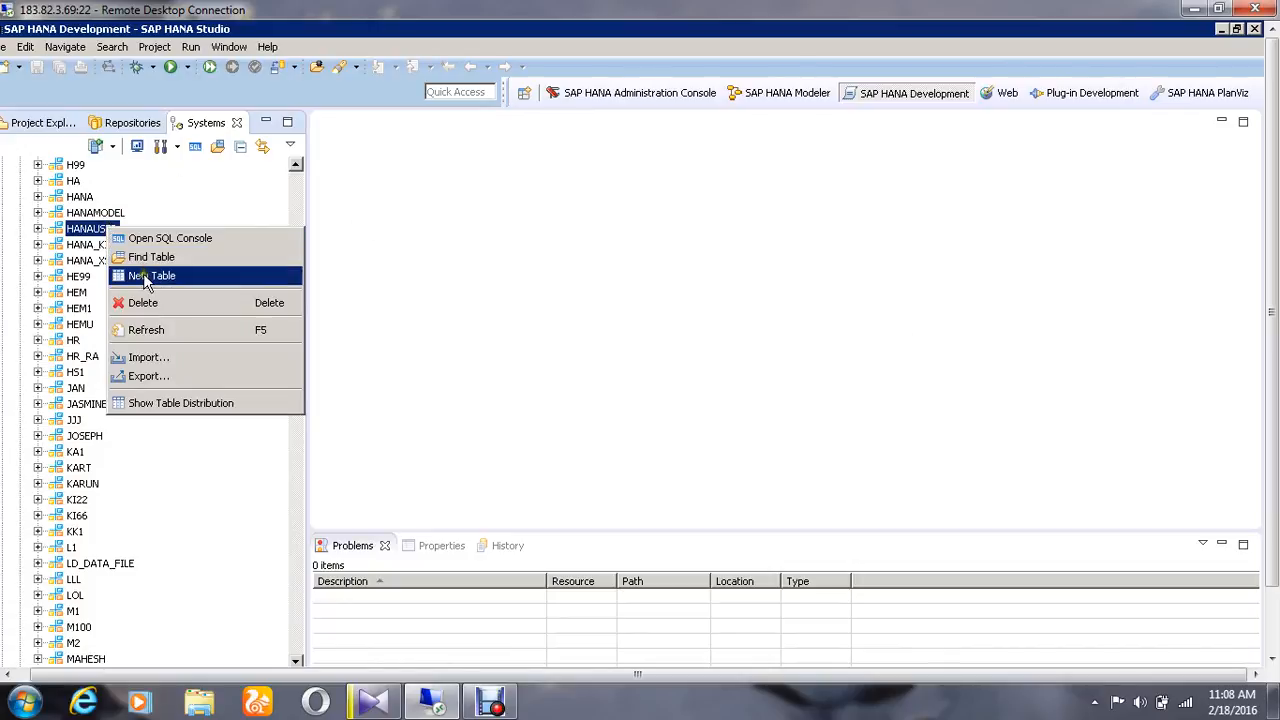
pyautogui.click(152, 276)
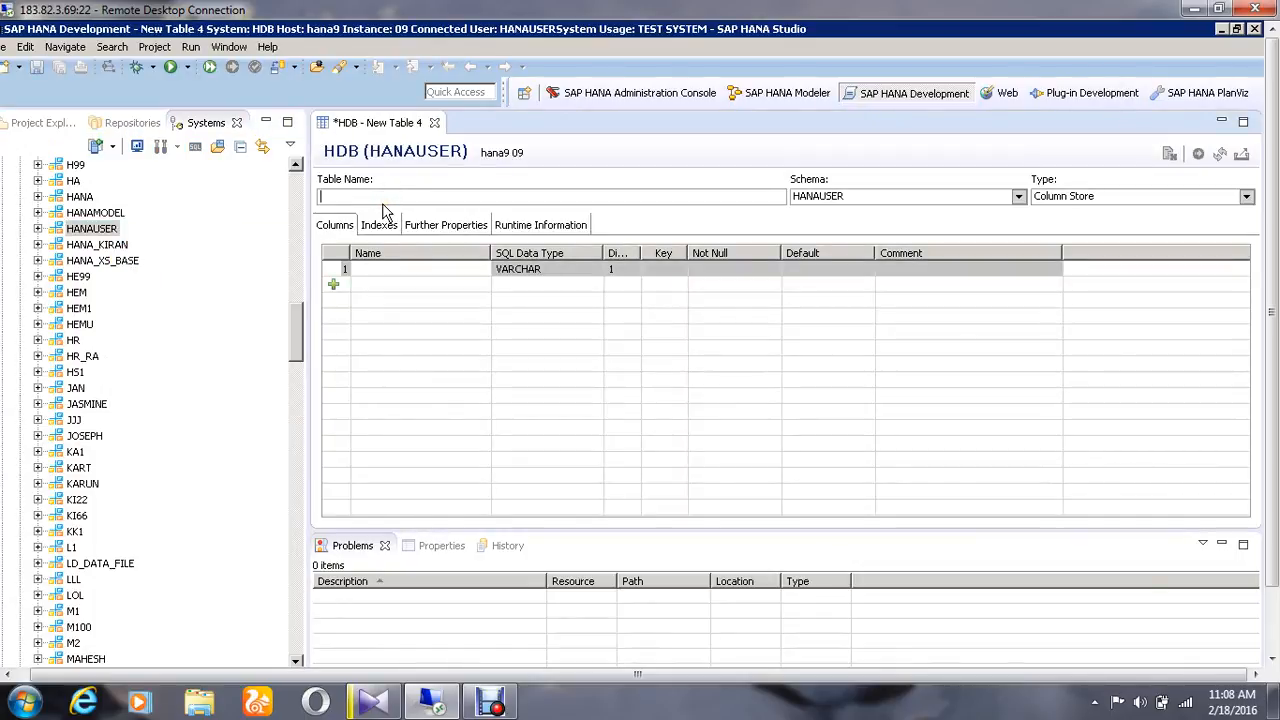
pyautogui.write('DEMO1')
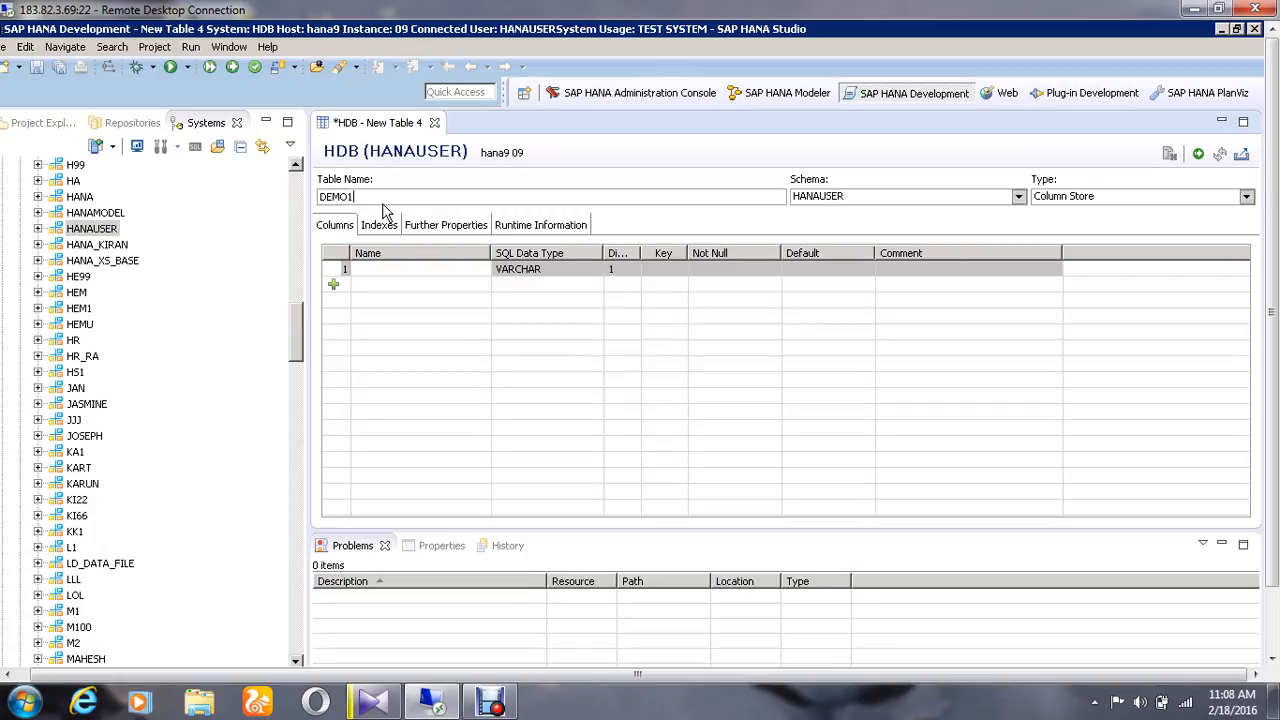
pyautogui.write('_EMP')
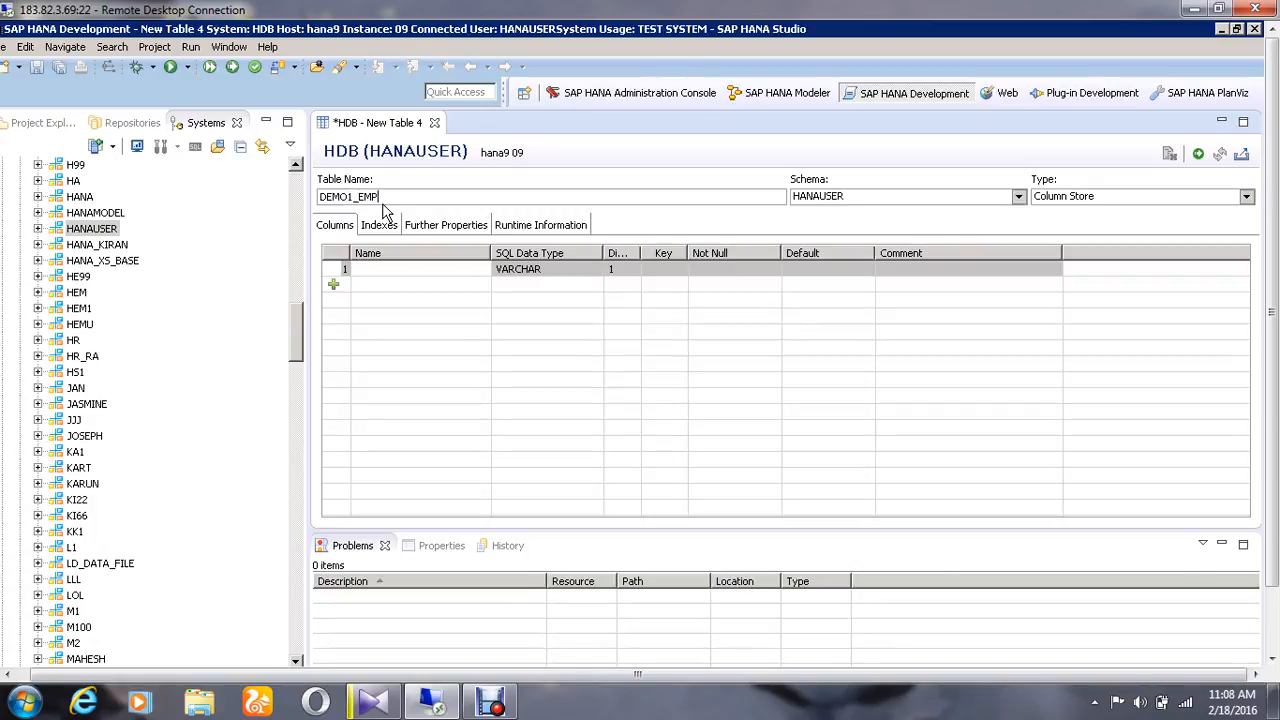
pyautogui.moveTo(449, 285)
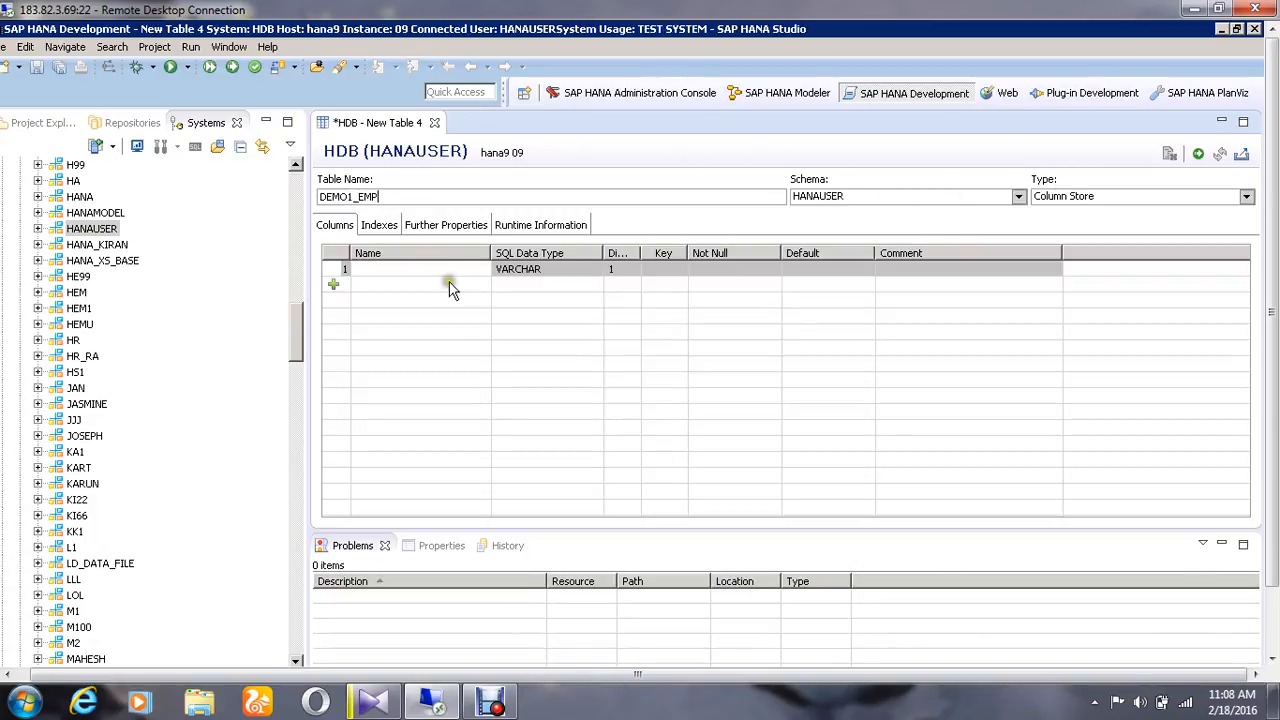
# Step: Add column EID as the integer primary key and DNO as an INTEGER column
pyautogui.click(420, 269)
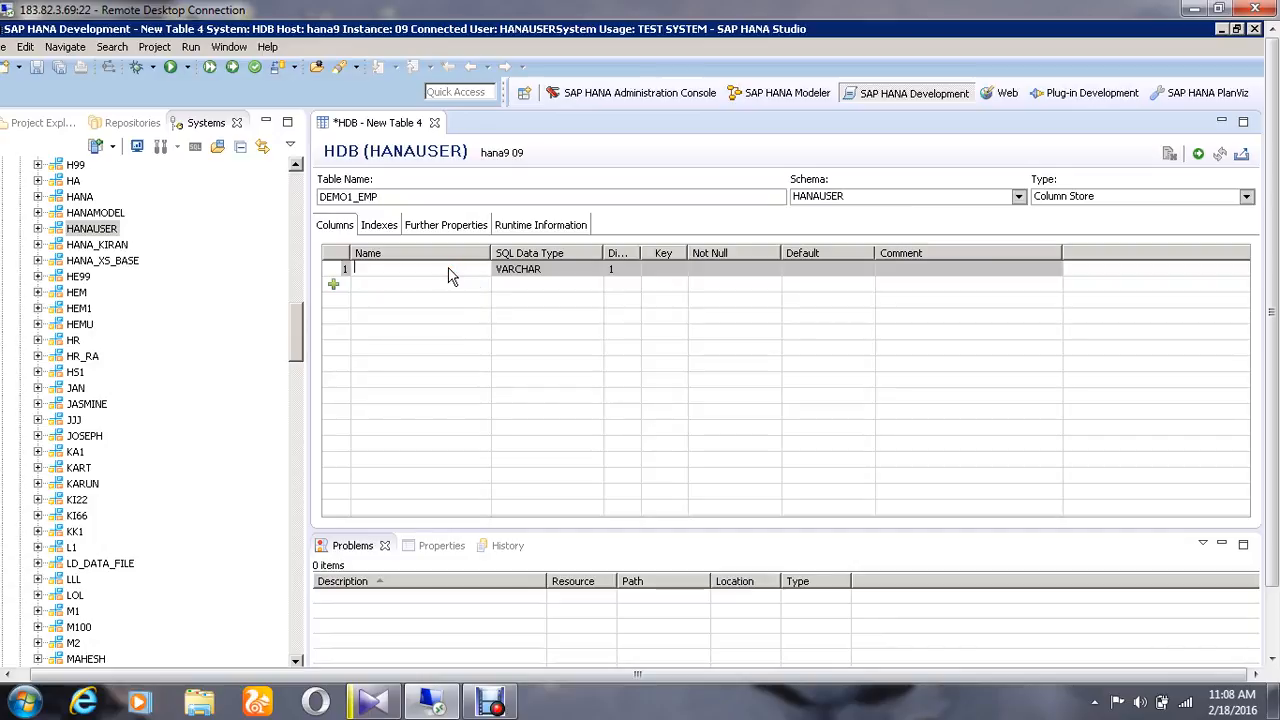
pyautogui.write('EID')
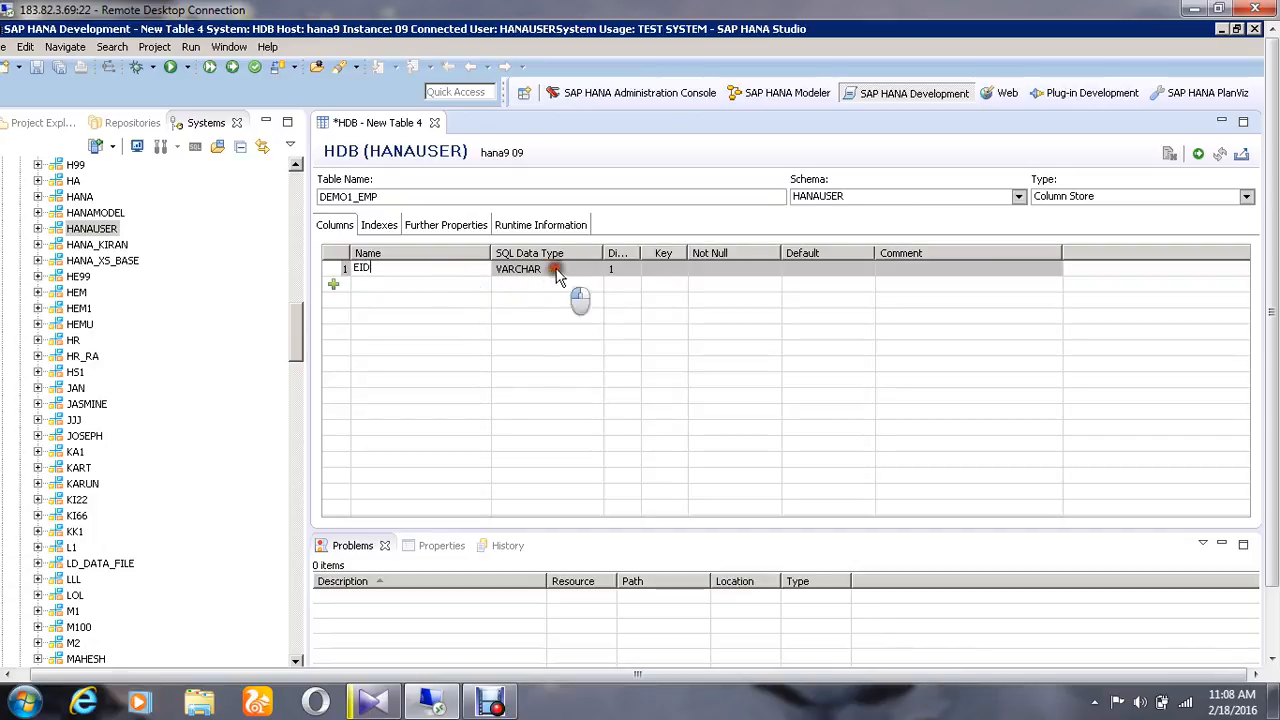
pyautogui.click(594, 268)
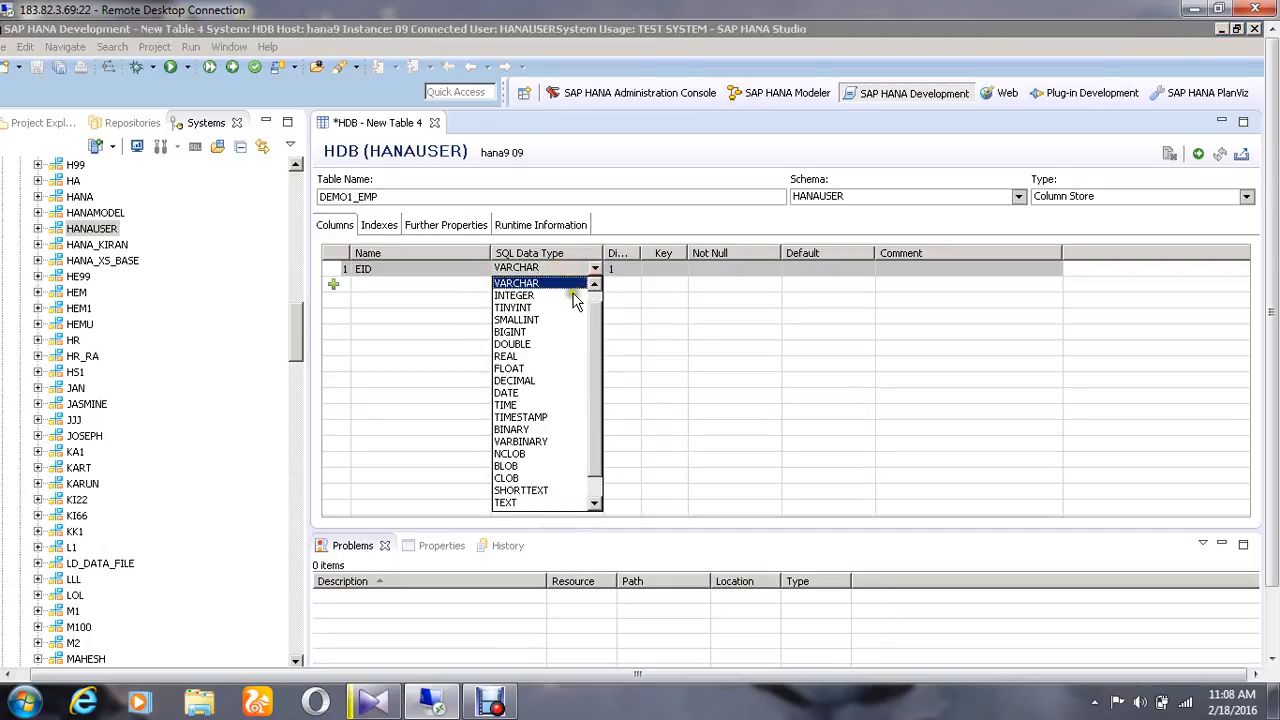
pyautogui.click(513, 295)
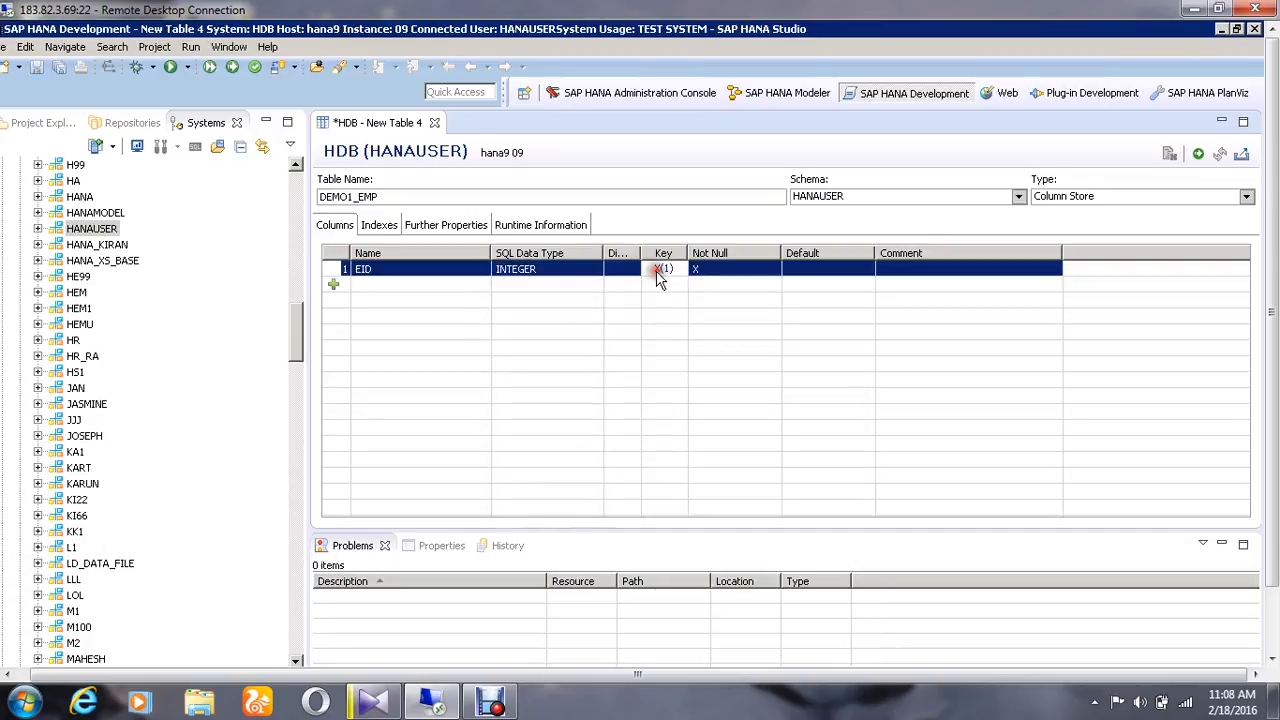
pyautogui.click(333, 284)
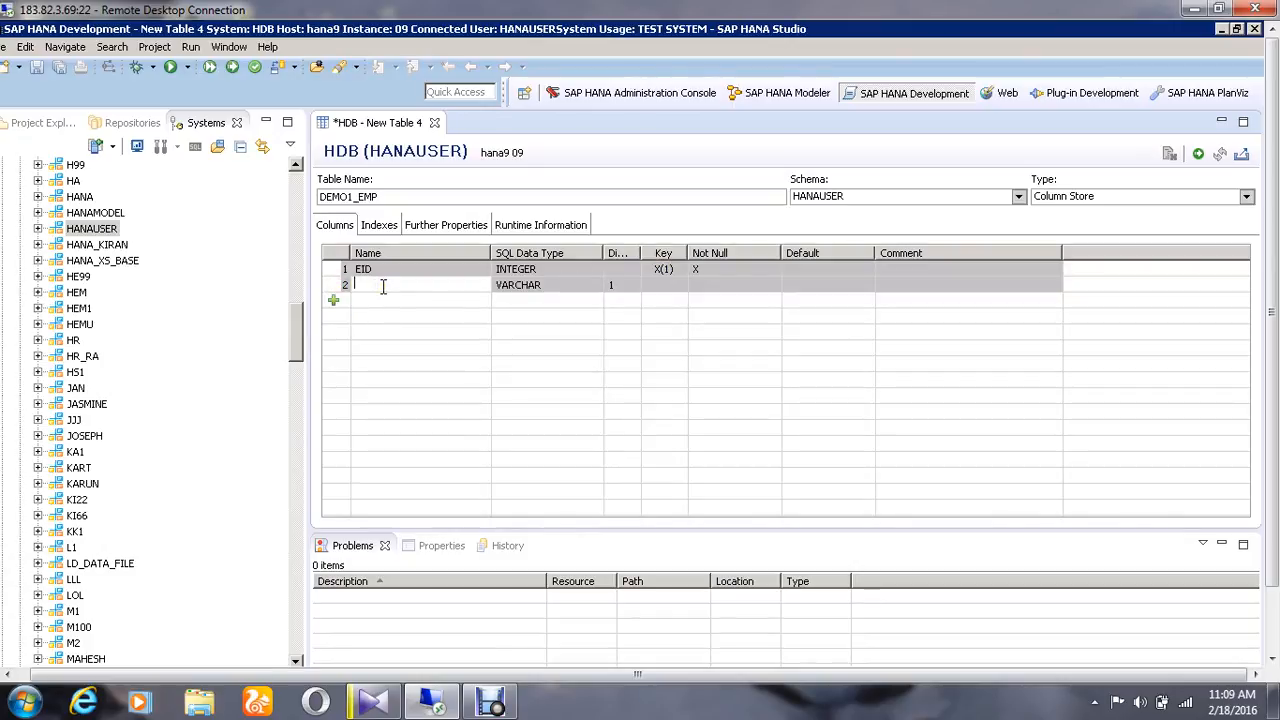
pyautogui.write('DNO')
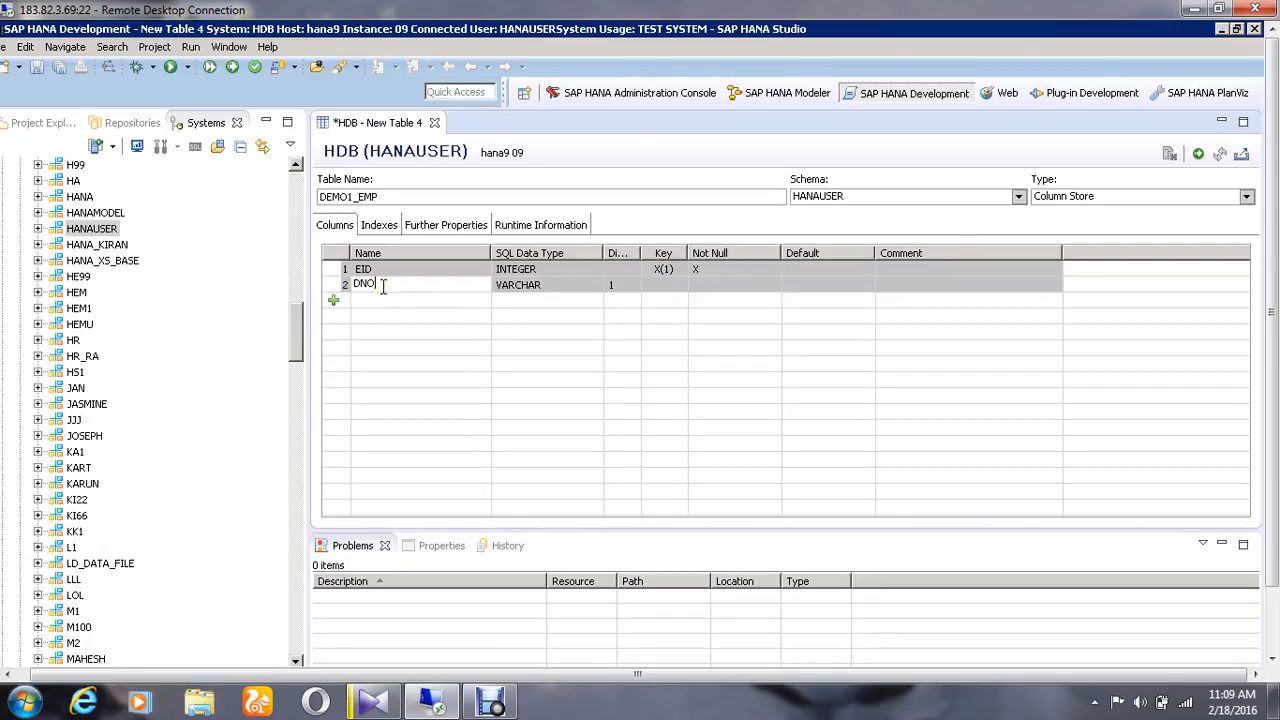
pyautogui.click(595, 285)
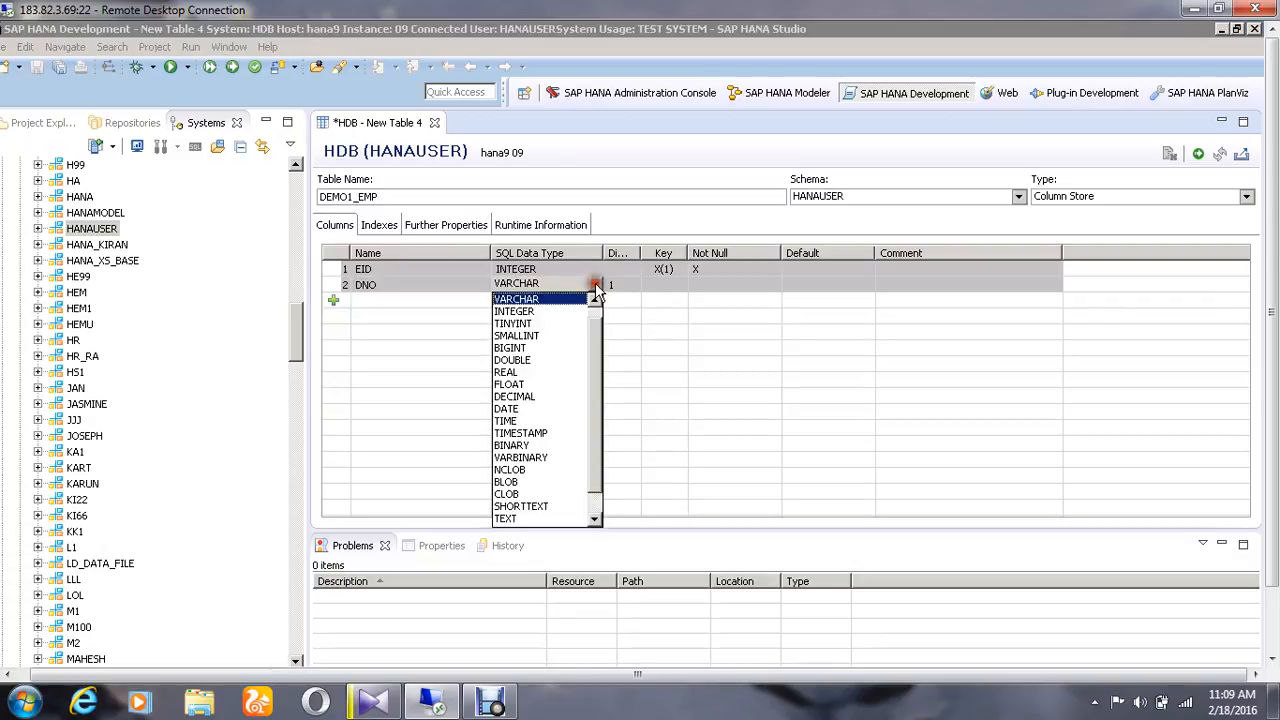
pyautogui.click(514, 311)
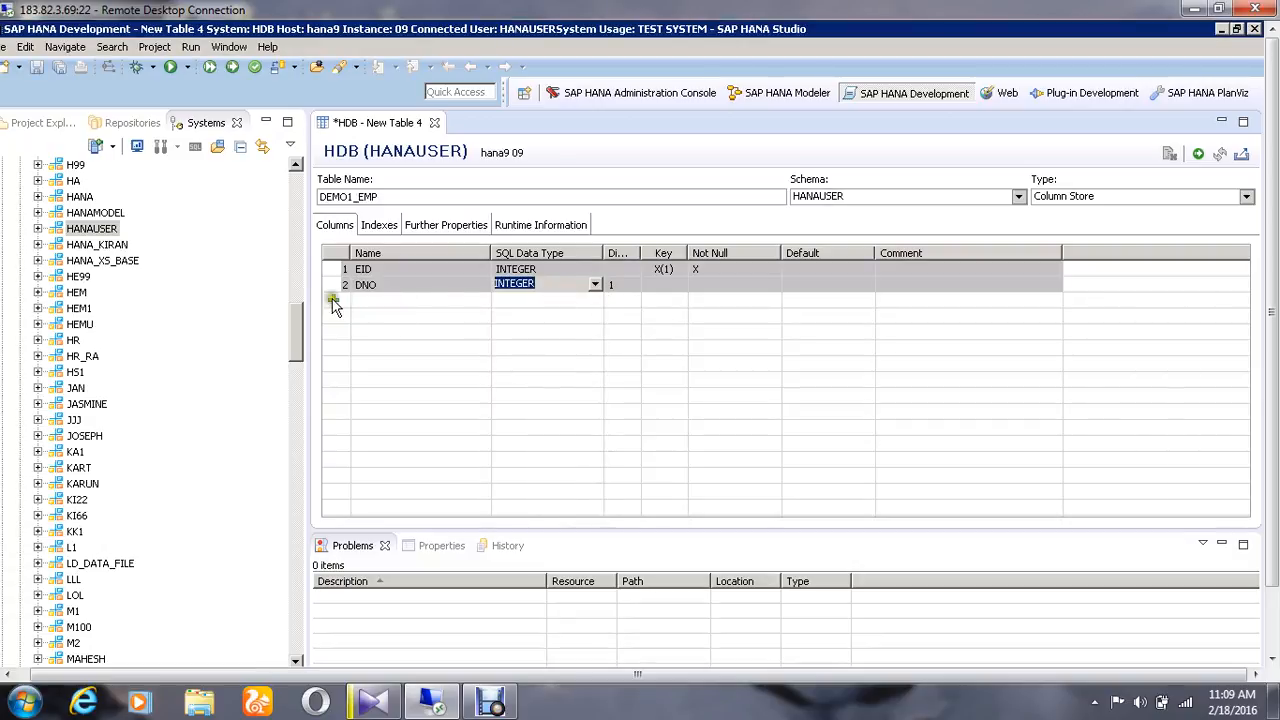
# Step: Add a SAL column of type DECIMAL with dimension 8,2
pyautogui.click(333, 300)
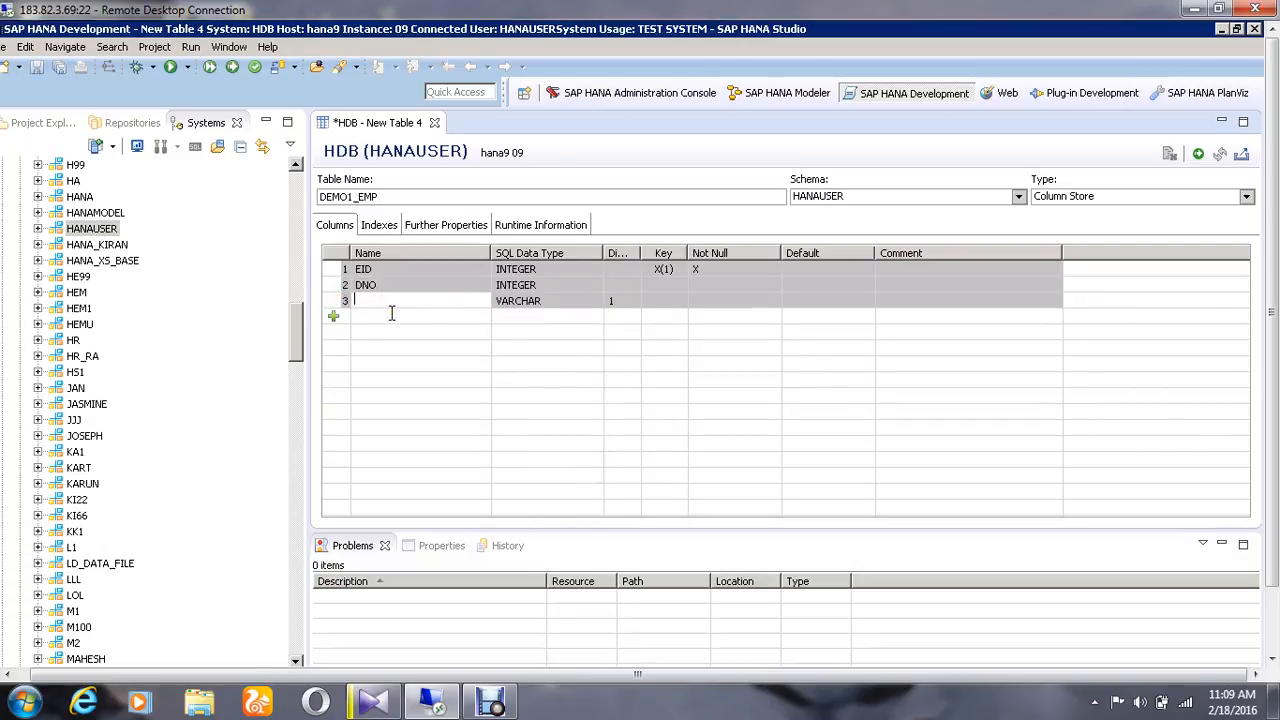
pyautogui.write('SAL')
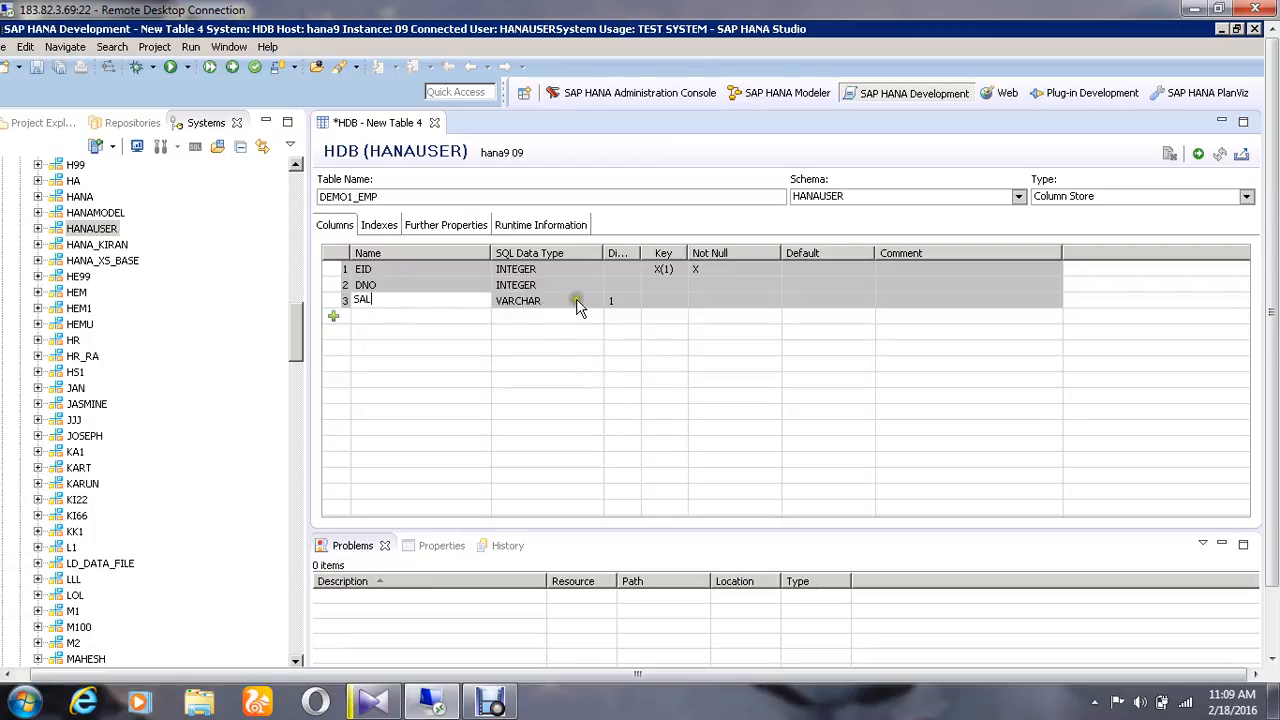
pyautogui.click(594, 300)
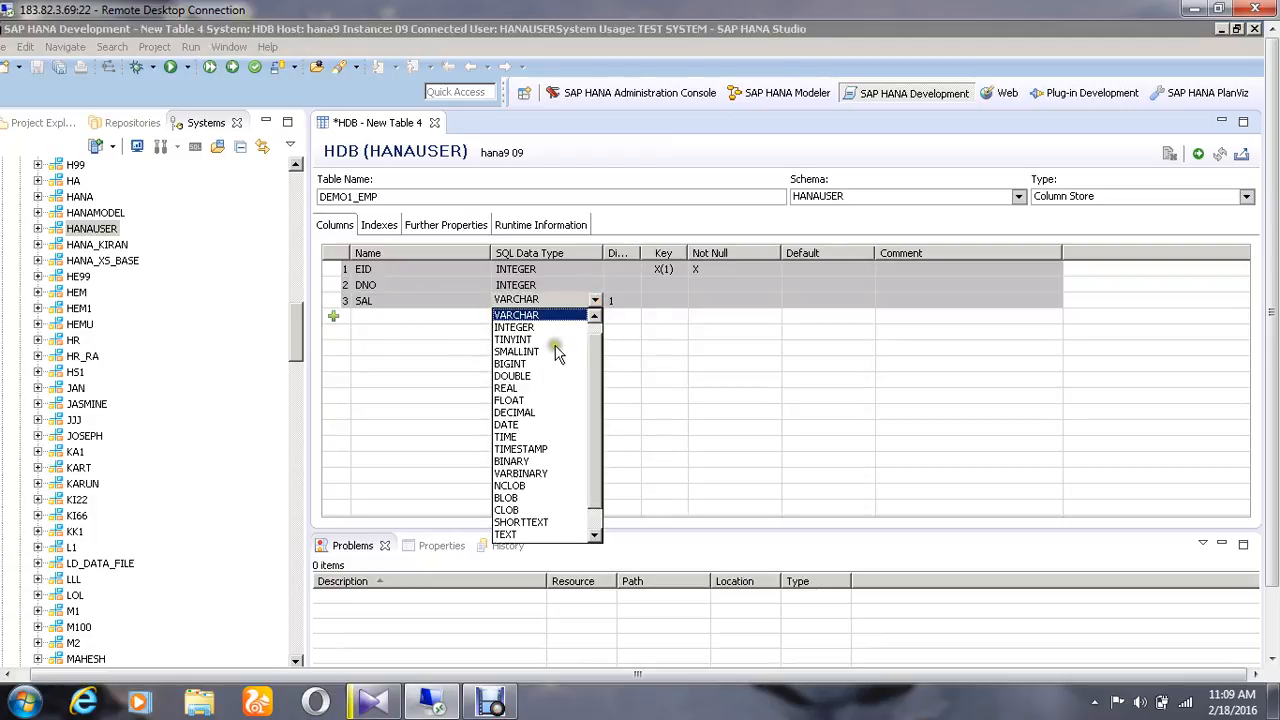
pyautogui.click(514, 412)
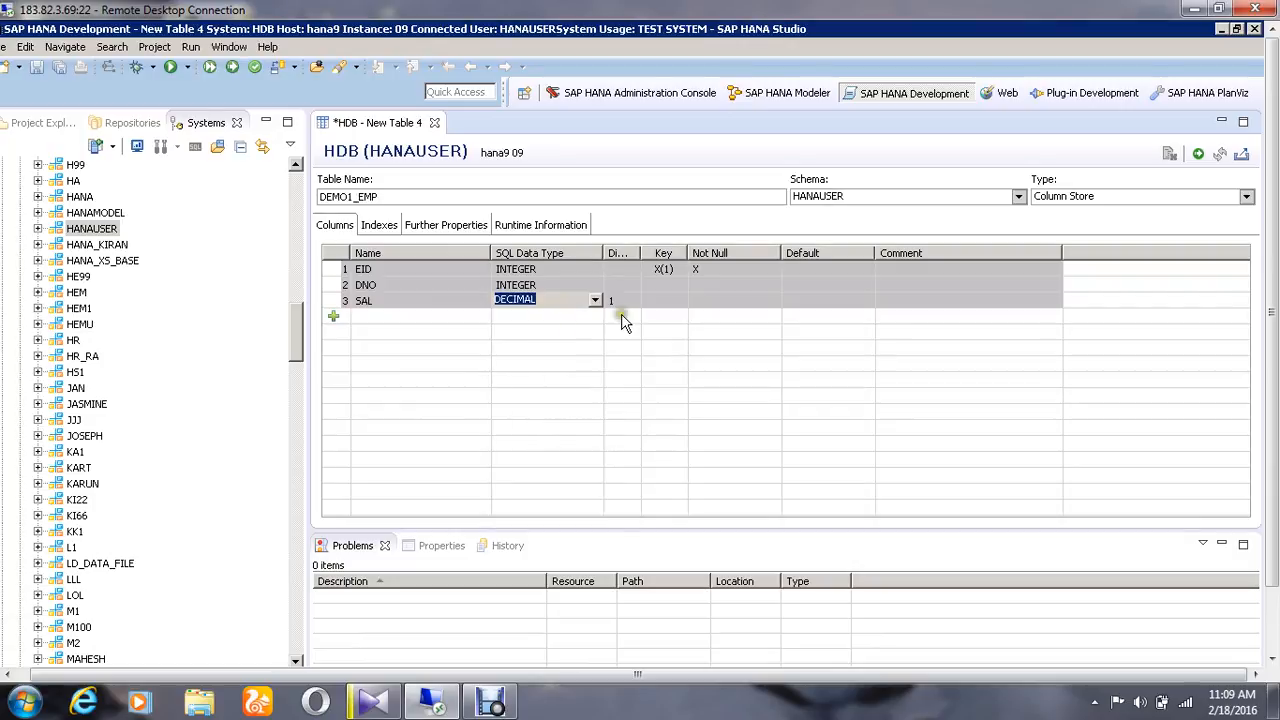
pyautogui.click(618, 301)
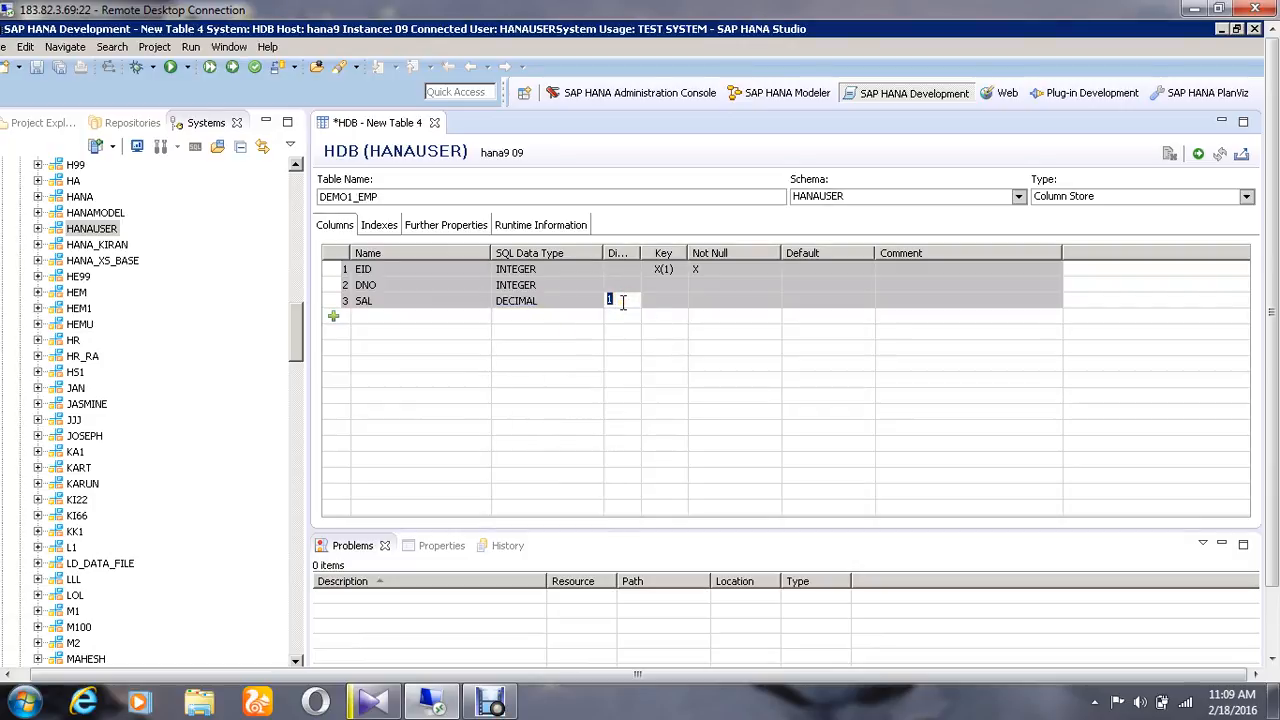
pyautogui.write('8,2')
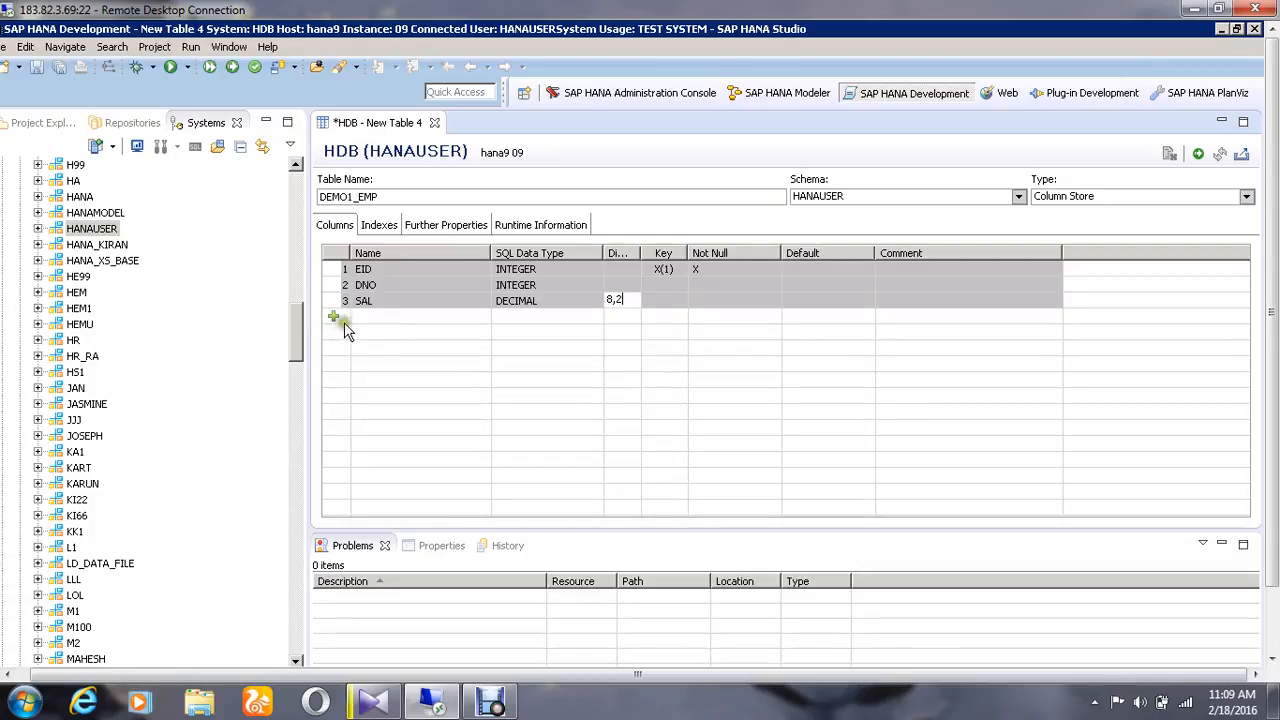
pyautogui.moveTo(927, 222)
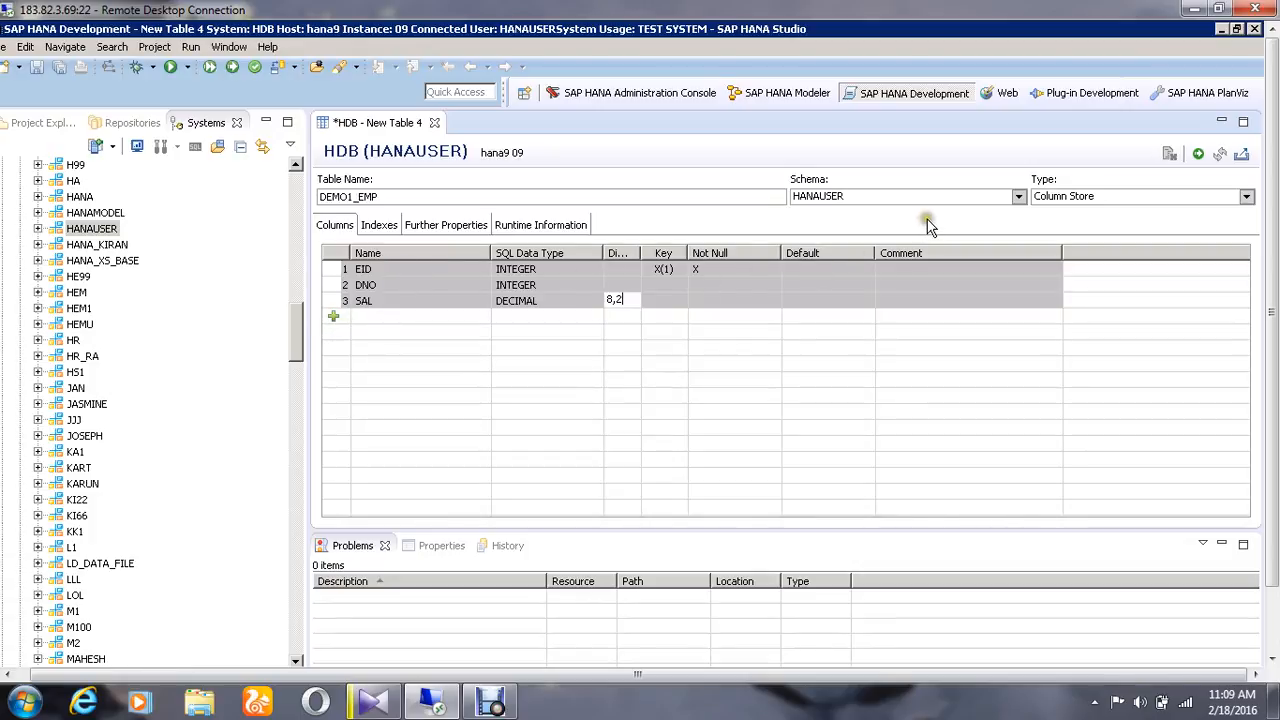
pyautogui.moveTo(1210, 148)
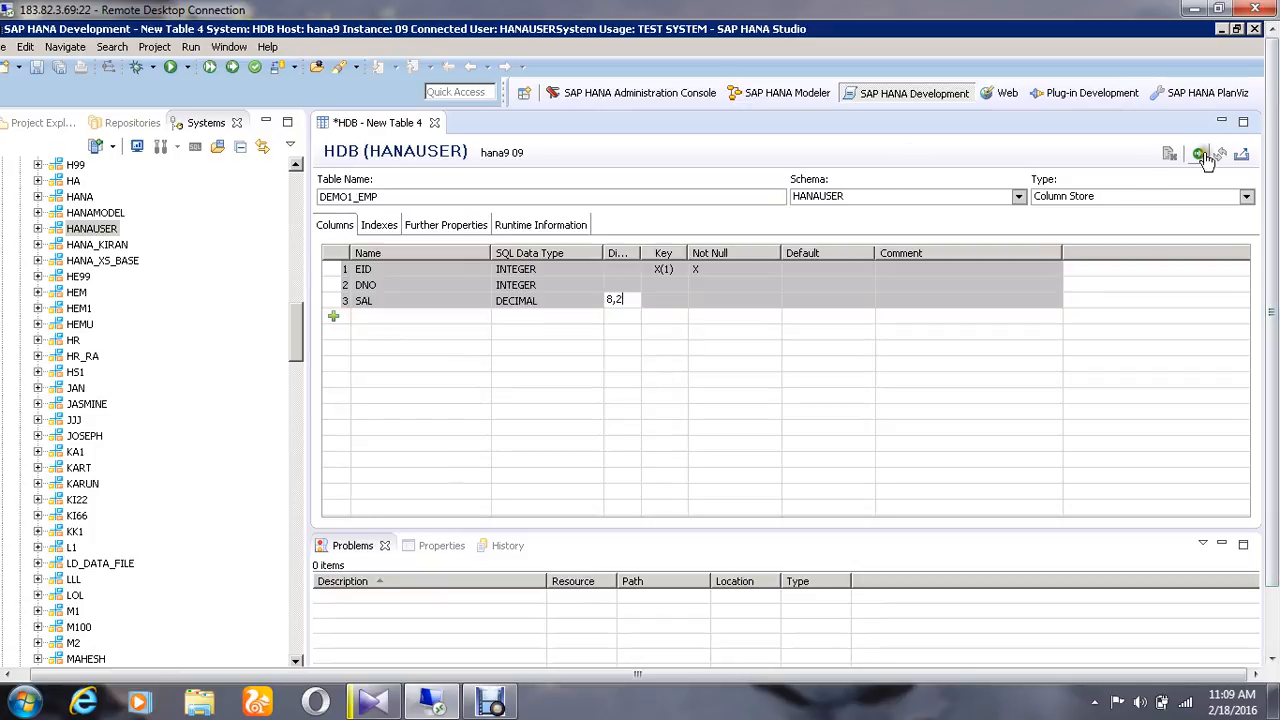
# Step: Create DEMO1_EMP in the database, then expand HANAUSER's Tables folder in the Systems view
pyautogui.click(1201, 154)
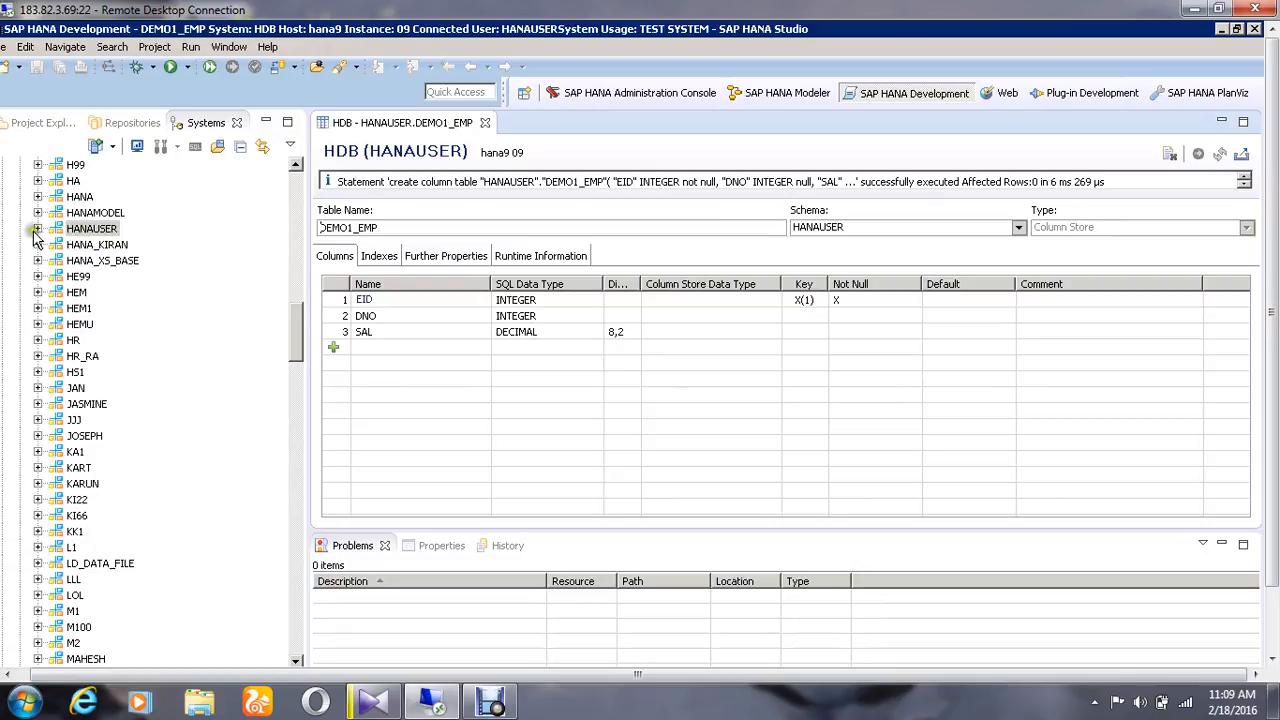
pyautogui.click(37, 228)
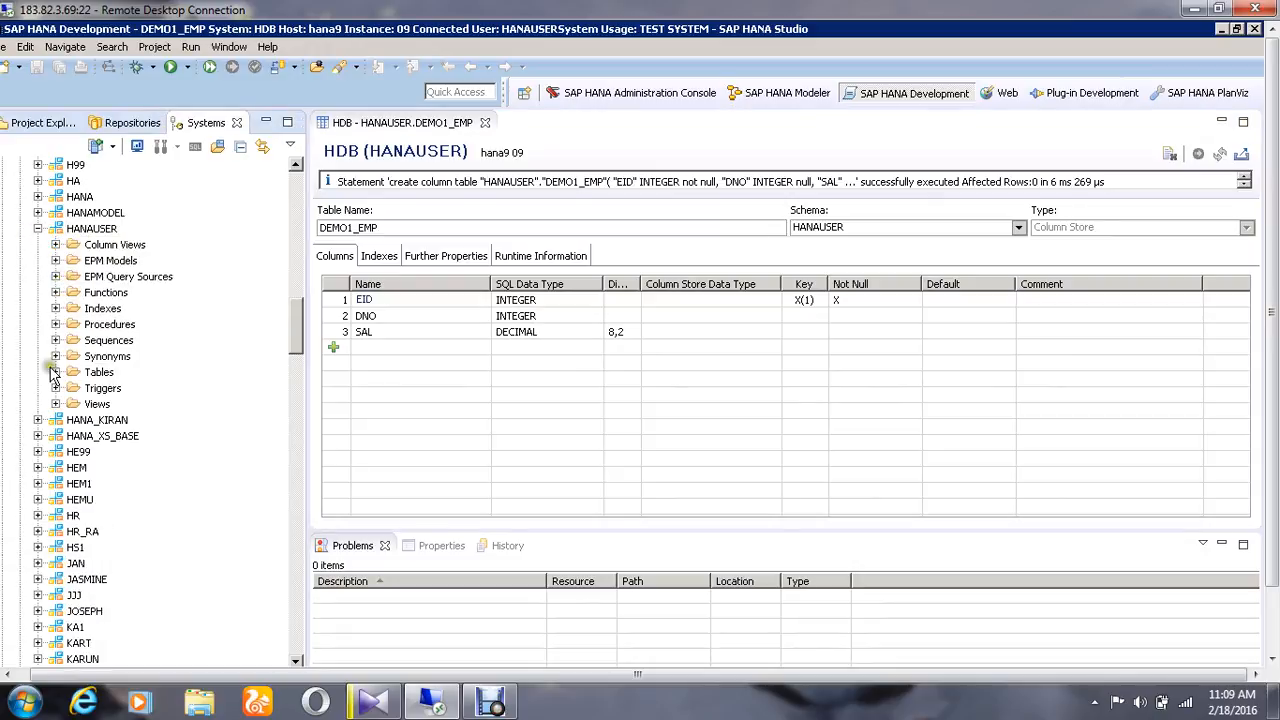
pyautogui.click(56, 371)
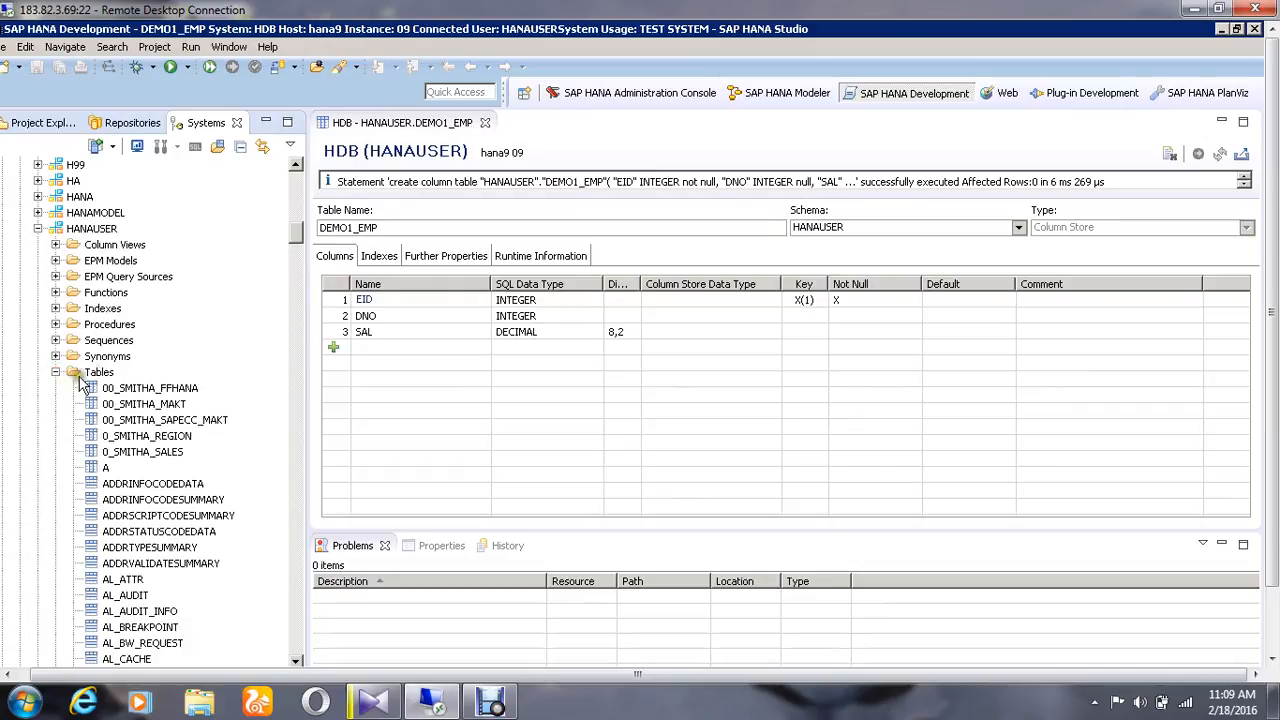
pyautogui.click(99, 372)
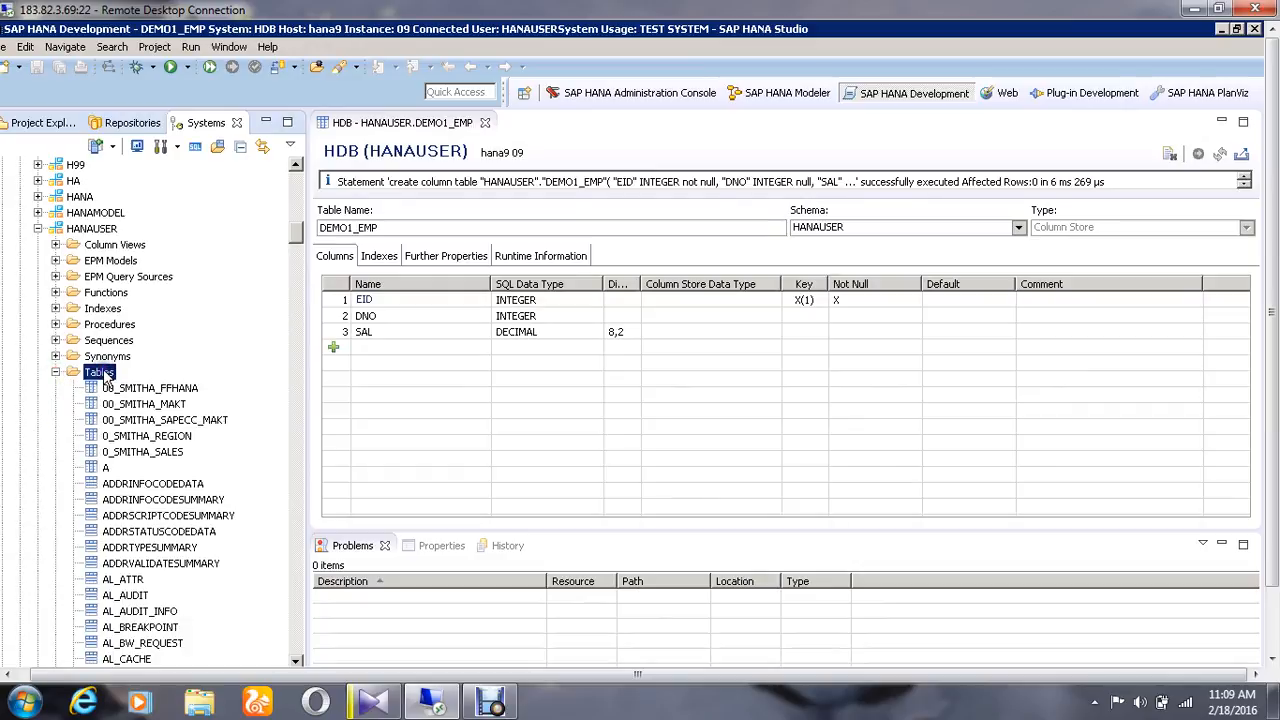
pyautogui.rightClick(100, 371)
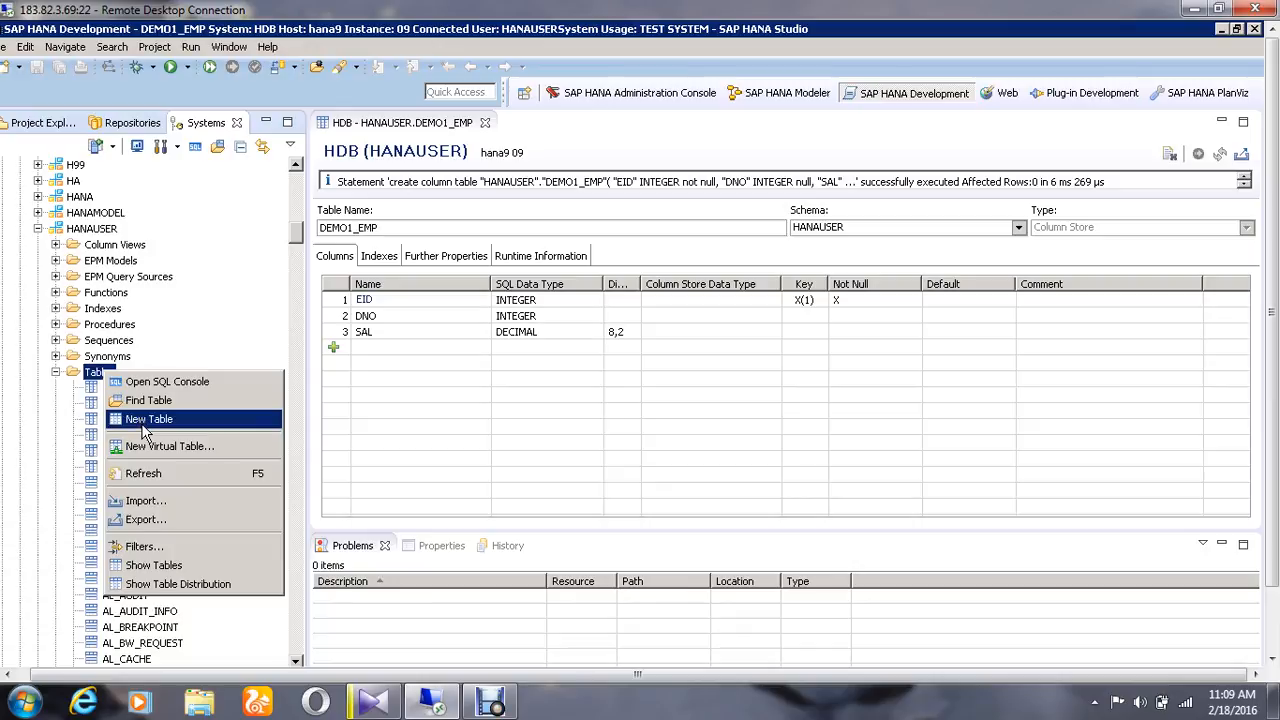
pyautogui.click(148, 418)
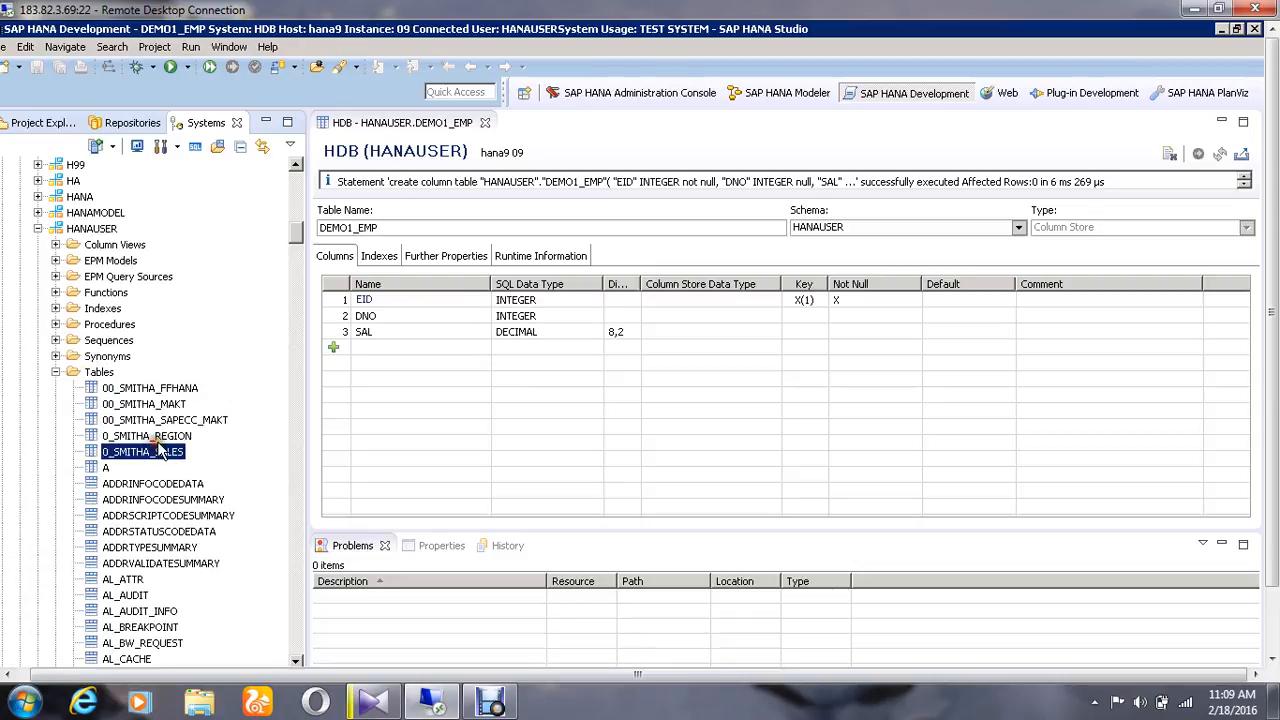
# Step: Generate an Insert Statement for DEMO1_EMP from its context menu in the Tables list
pyautogui.scroll(-3)
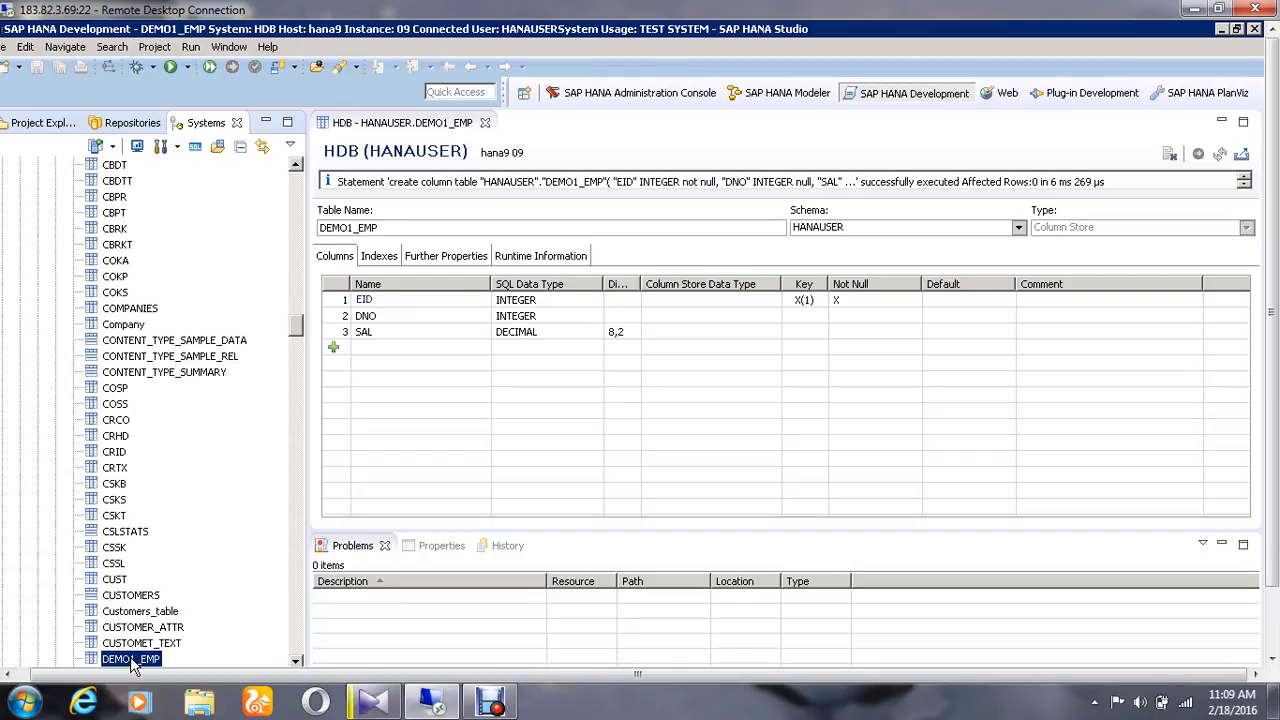
pyautogui.rightClick(130, 658)
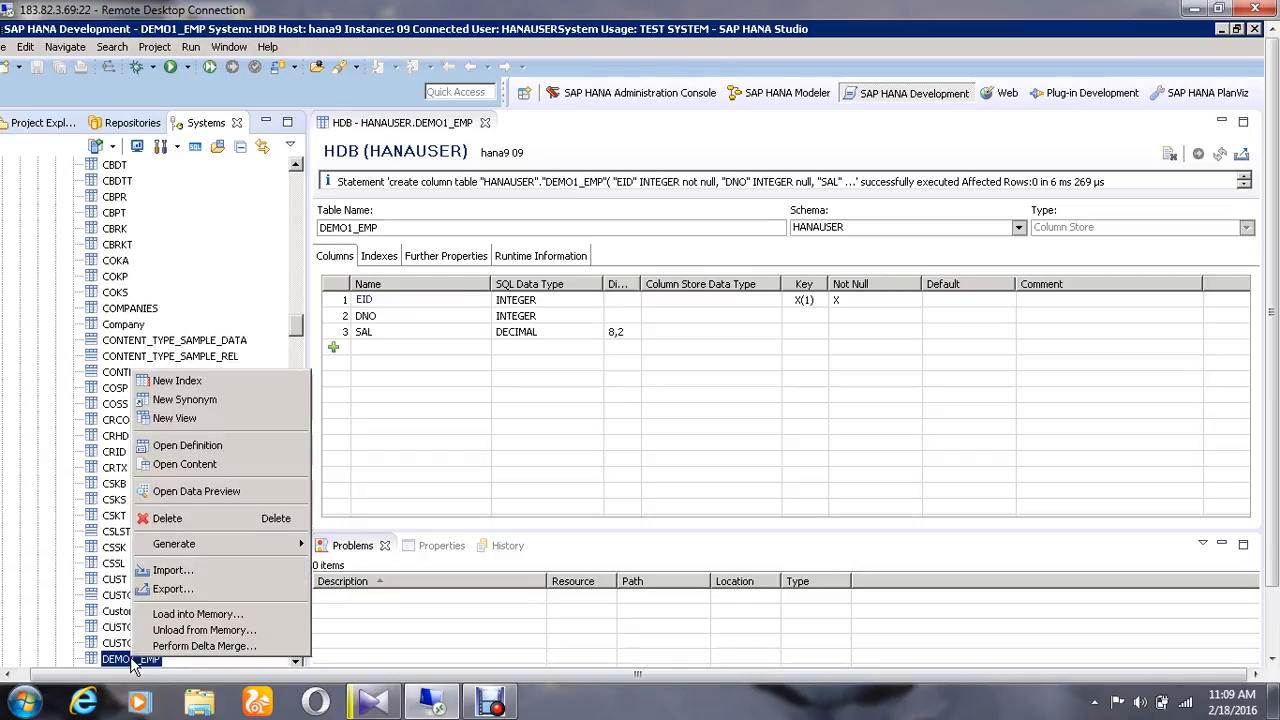
pyautogui.moveTo(175, 543)
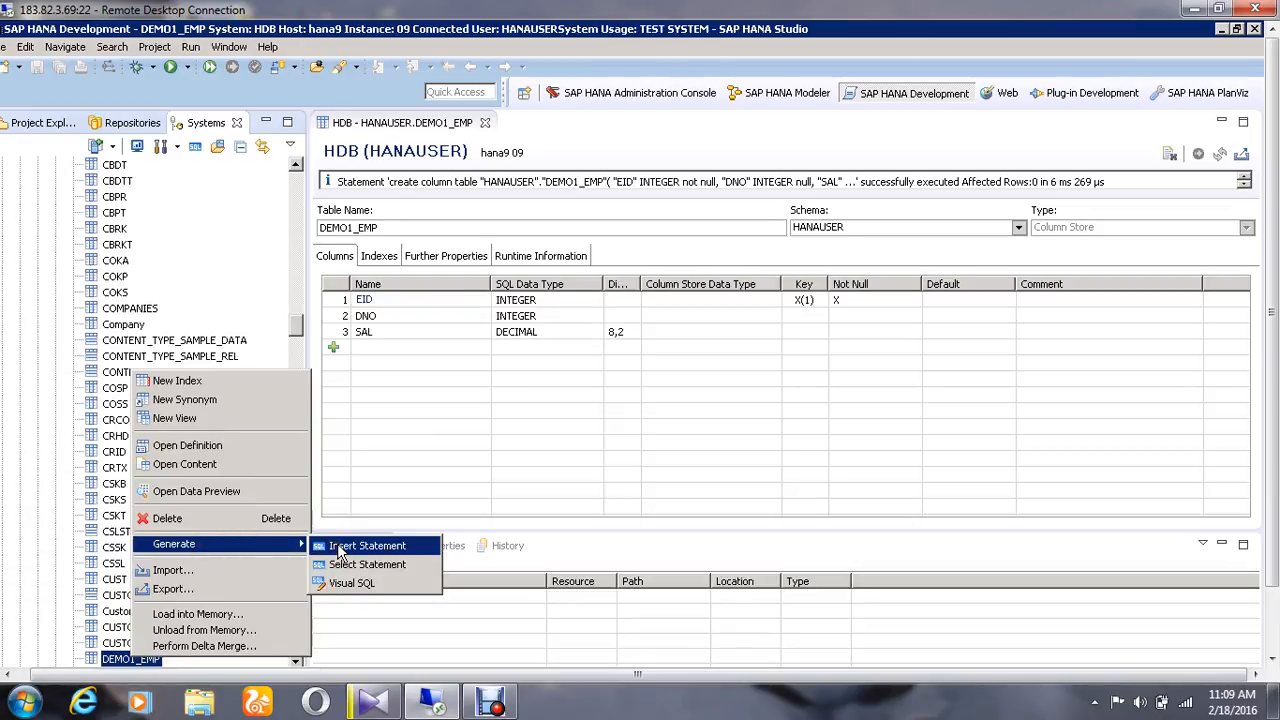
pyautogui.click(367, 545)
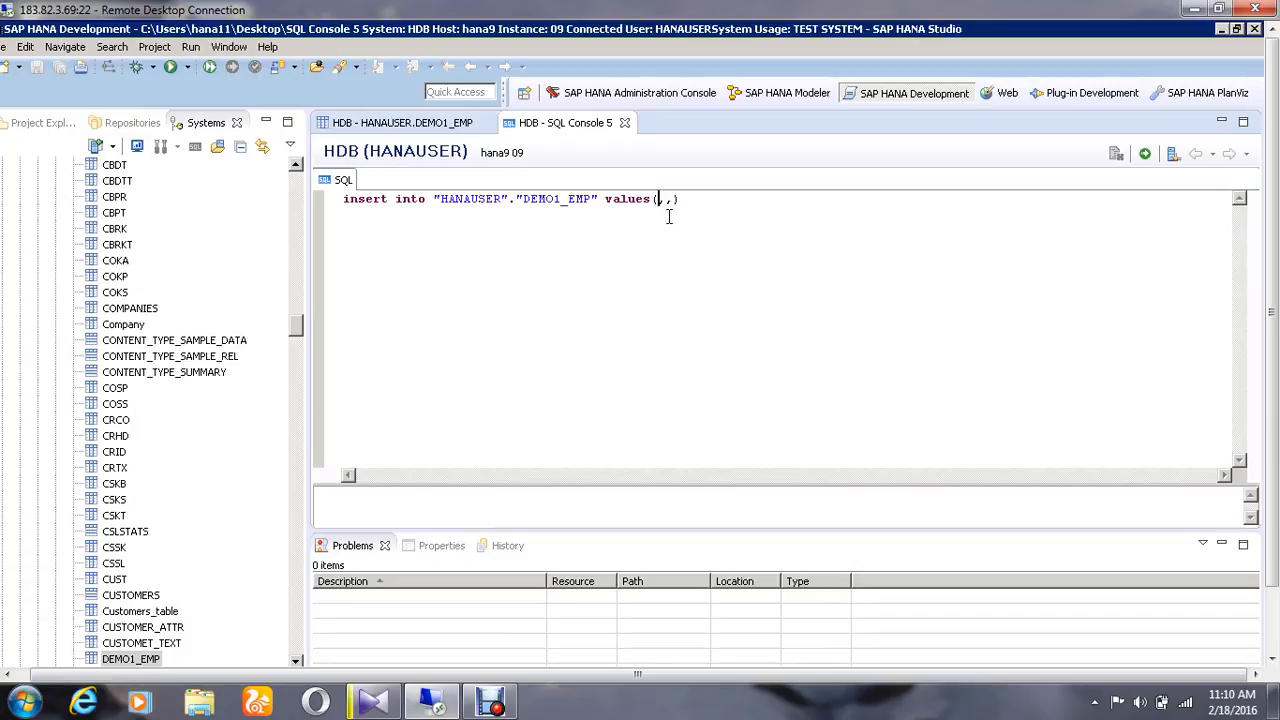
# Step: Fill the generated insert with values 101, 1, 4000 and execute it
pyautogui.write('101,')
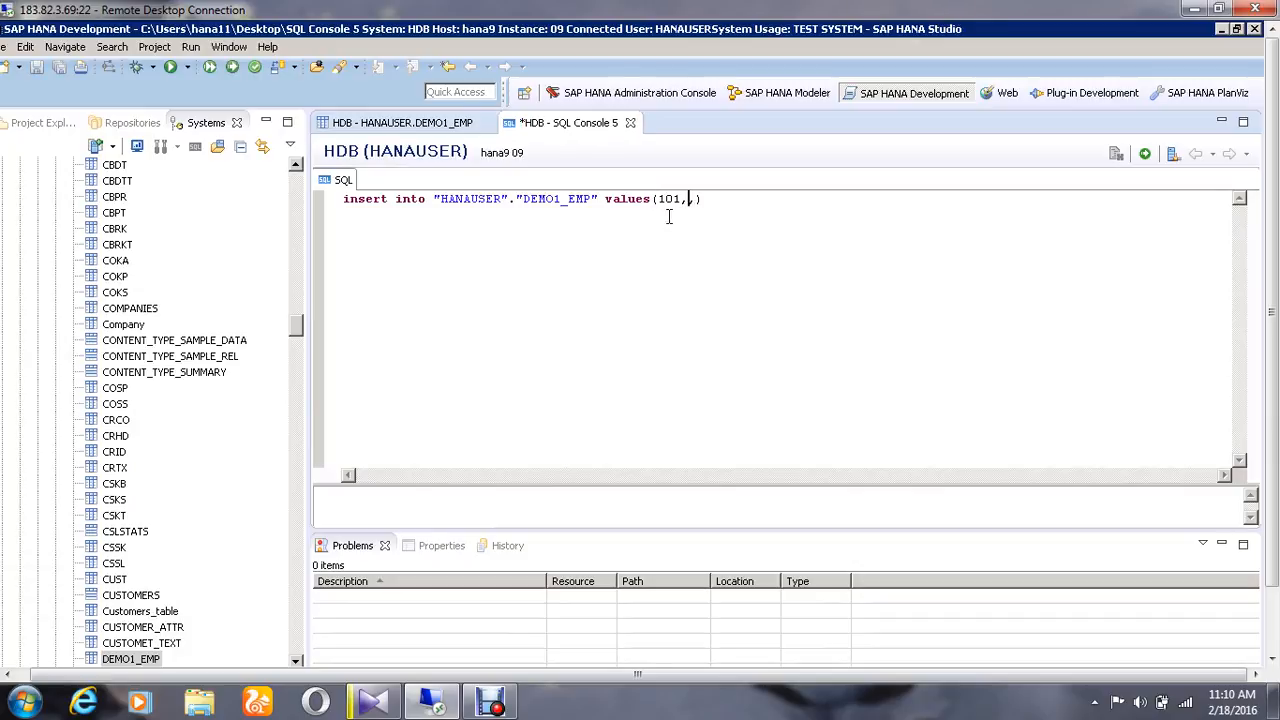
pyautogui.write('1')
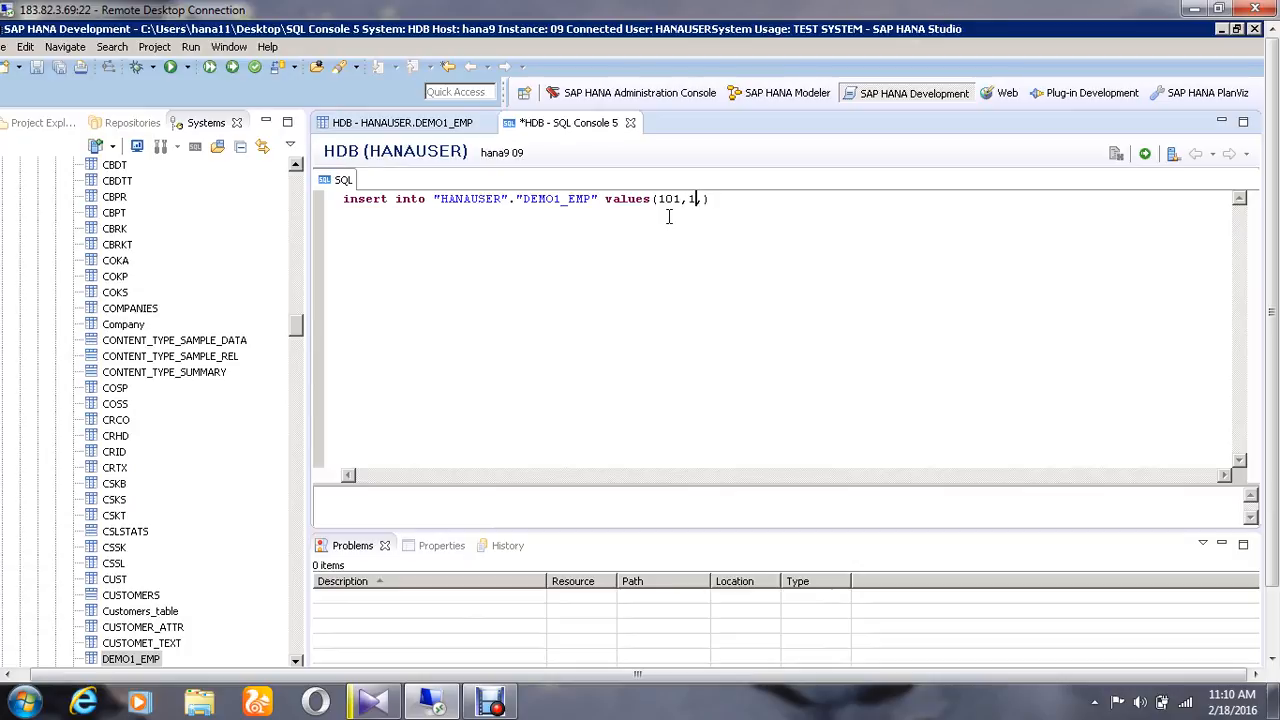
pyautogui.write('4')
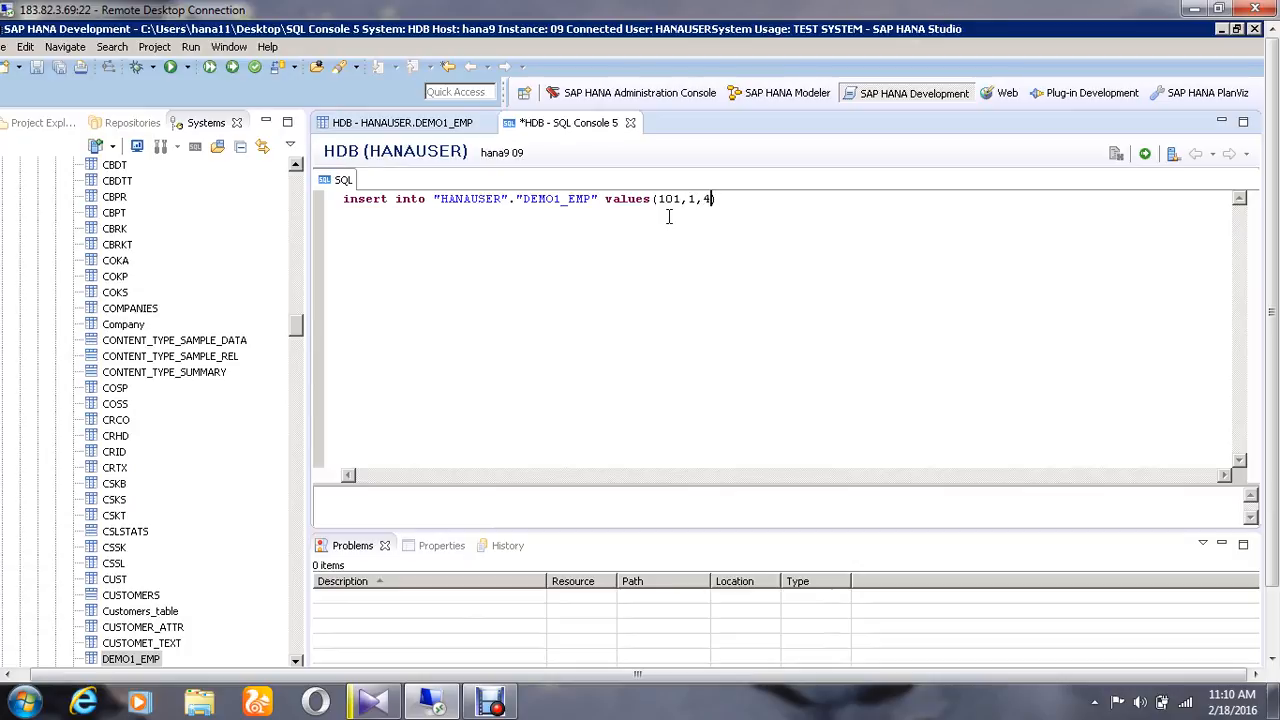
pyautogui.write('000')
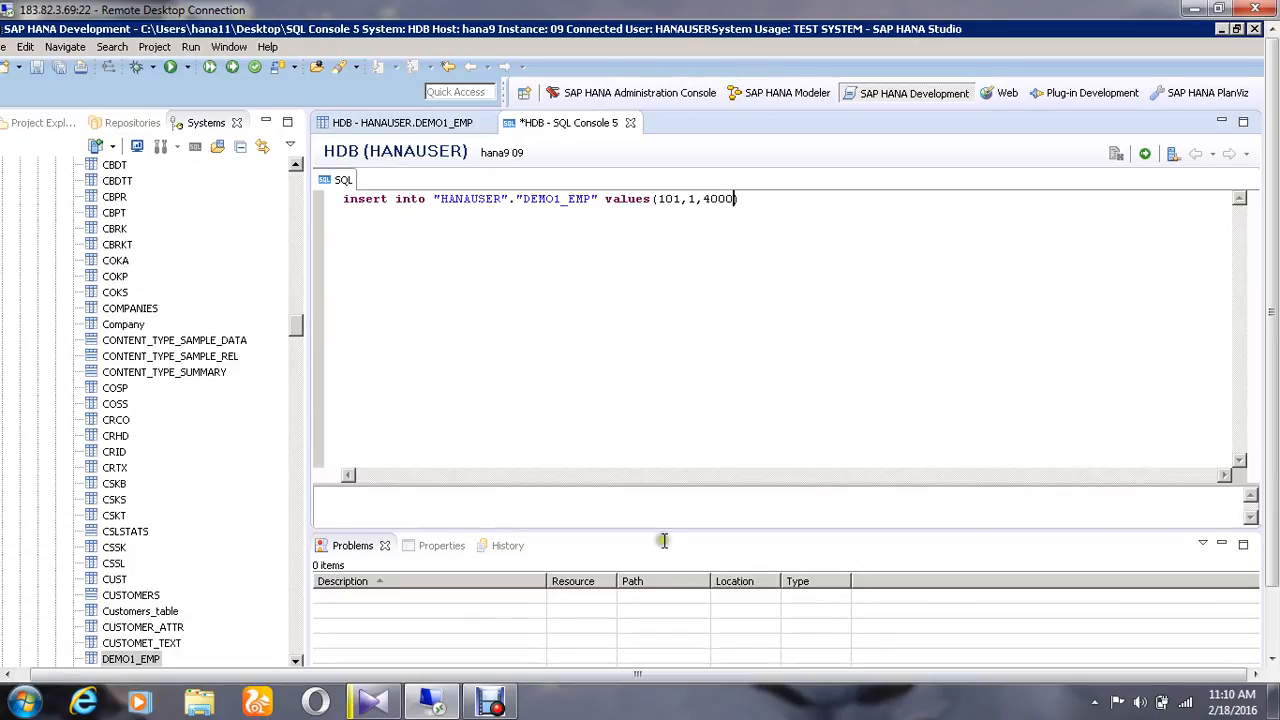
pyautogui.click(1144, 153)
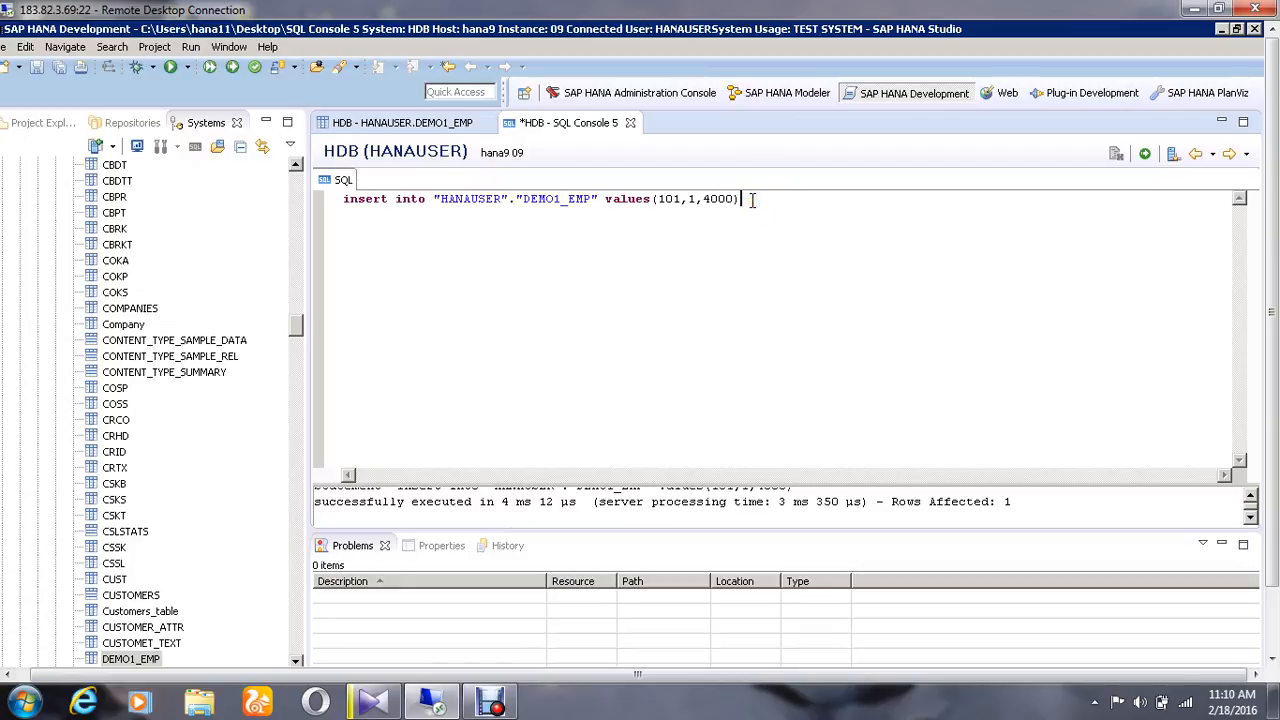
# Step: Duplicate the insert line and edit the copy to values (102, 1, 5000)
pyautogui.tripleClick(540, 198)
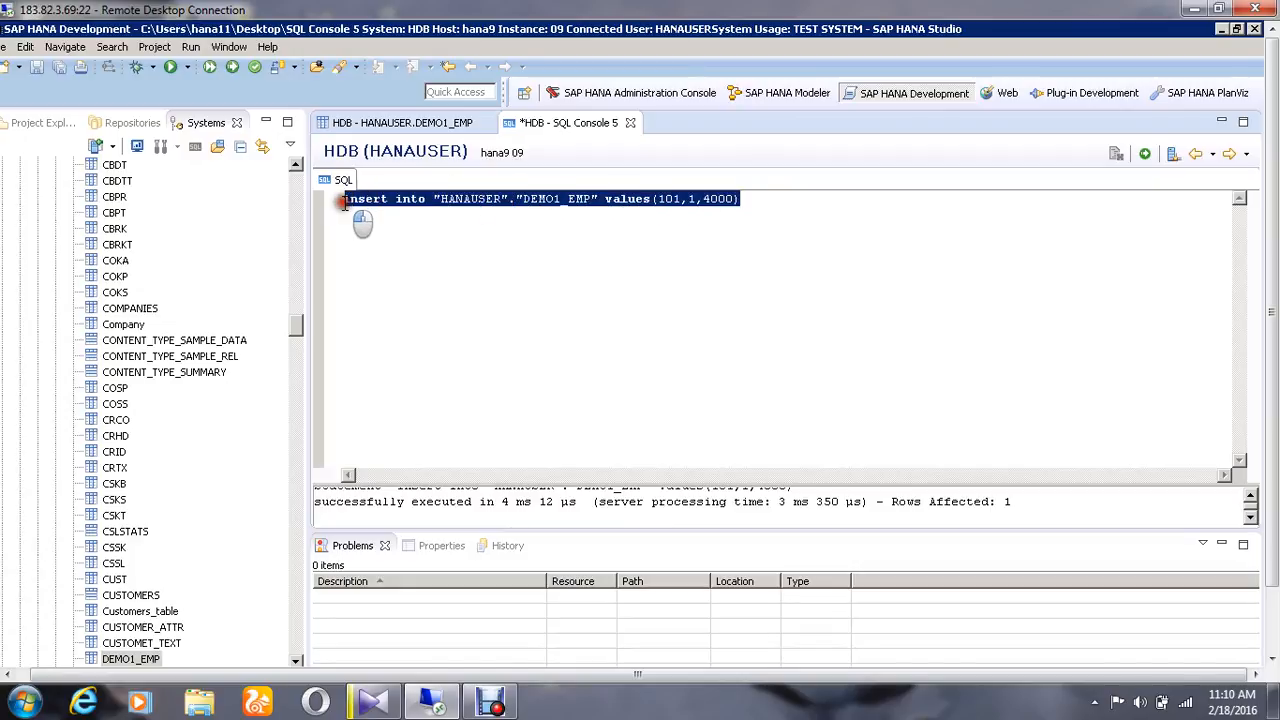
pyautogui.rightClick(730, 200)
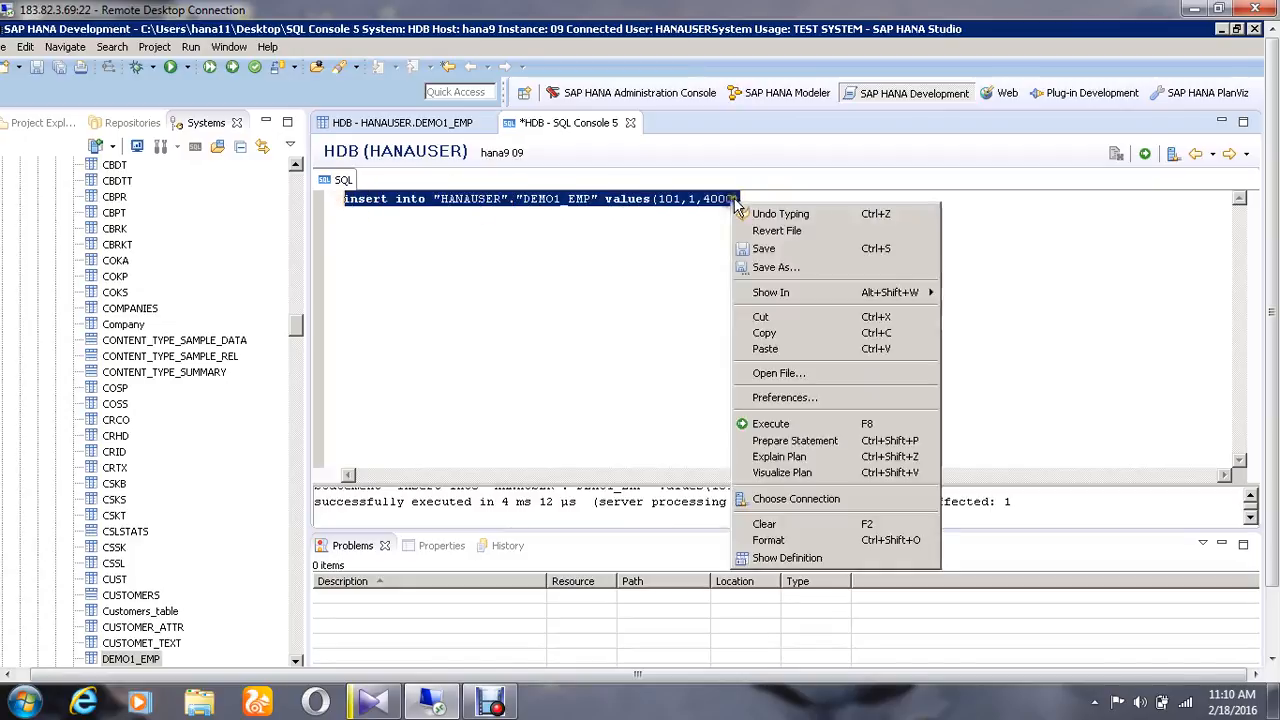
pyautogui.moveTo(780, 317)
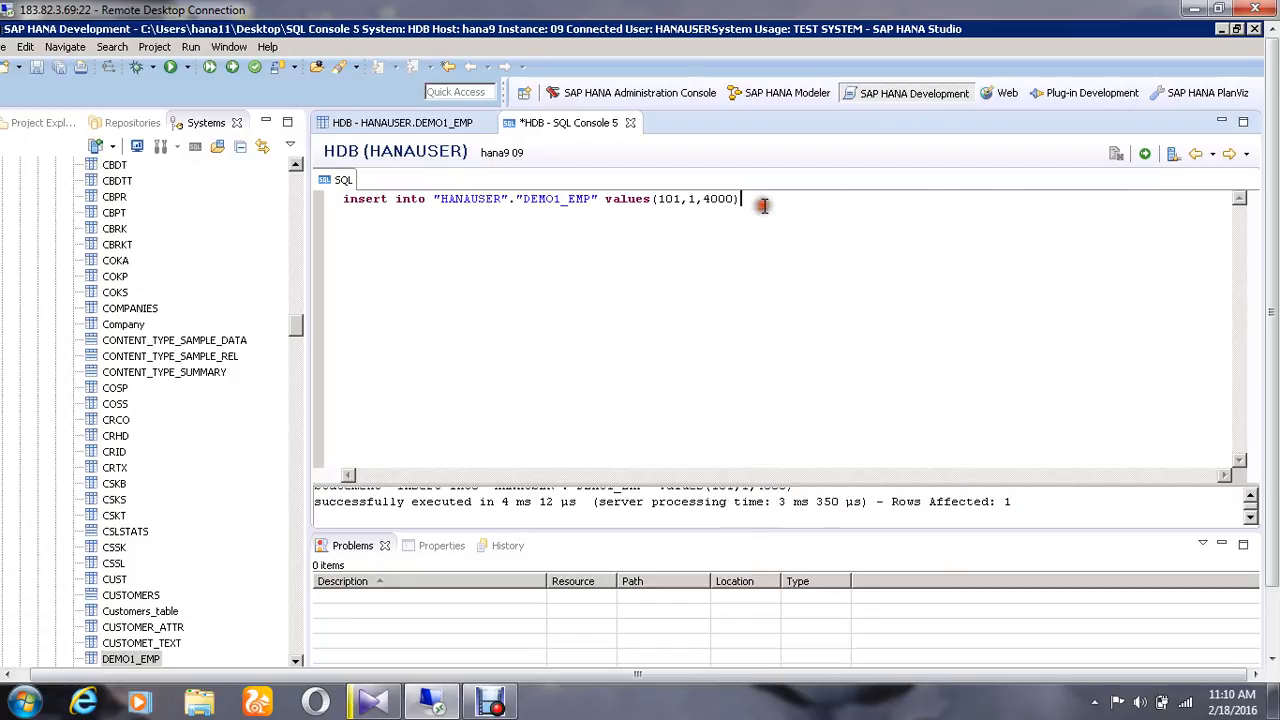
pyautogui.press('Return')
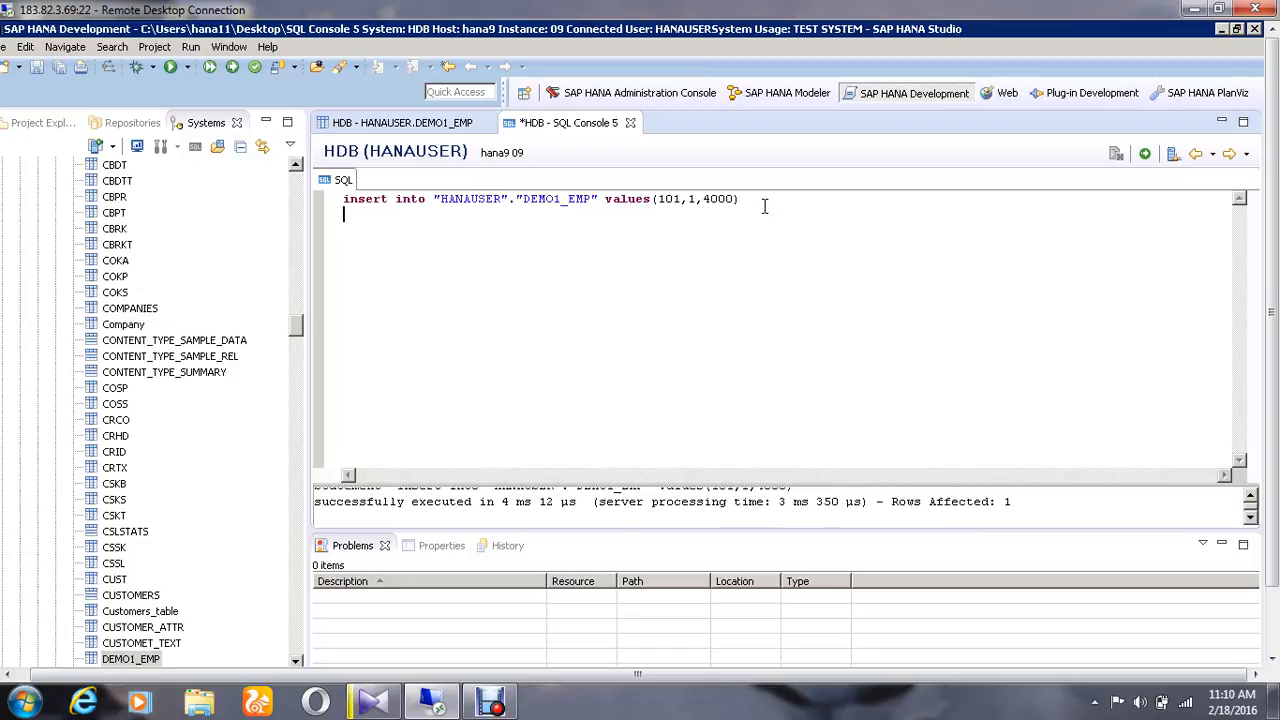
pyautogui.write('insert into "HANAUSER"."DEMO1_EMP" values(101,1,4000)')
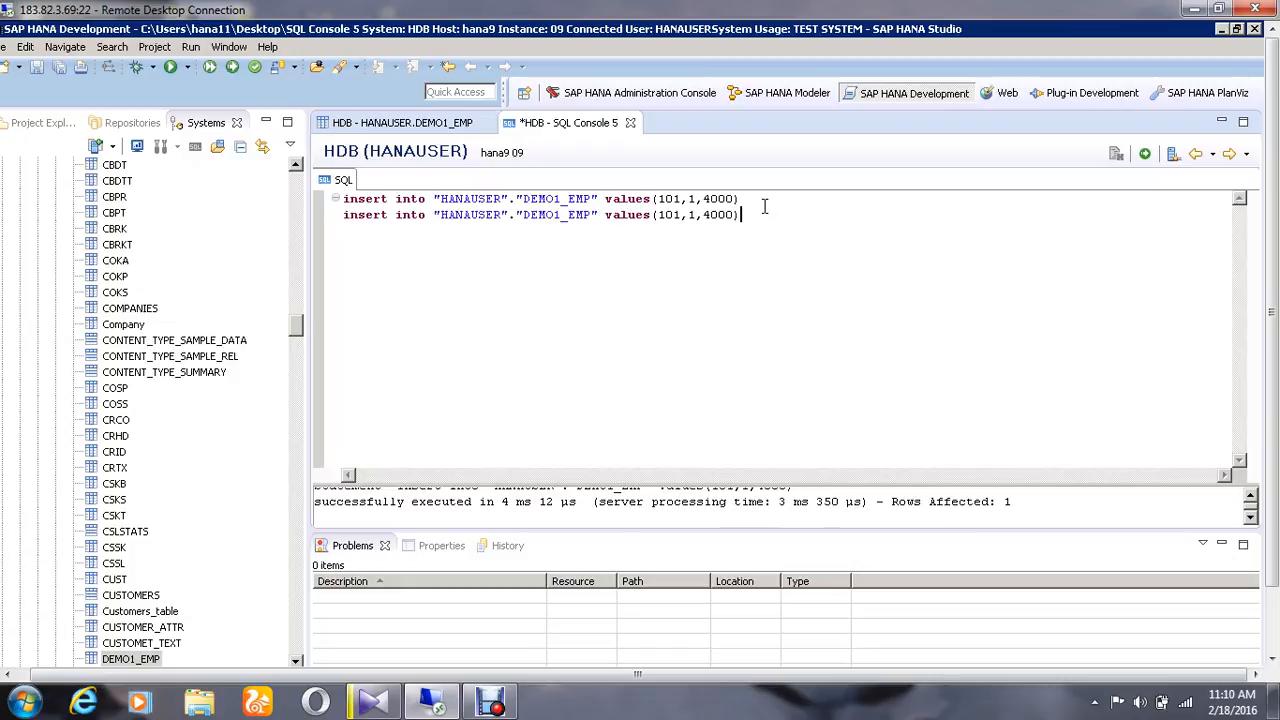
pyautogui.moveTo(765, 199)
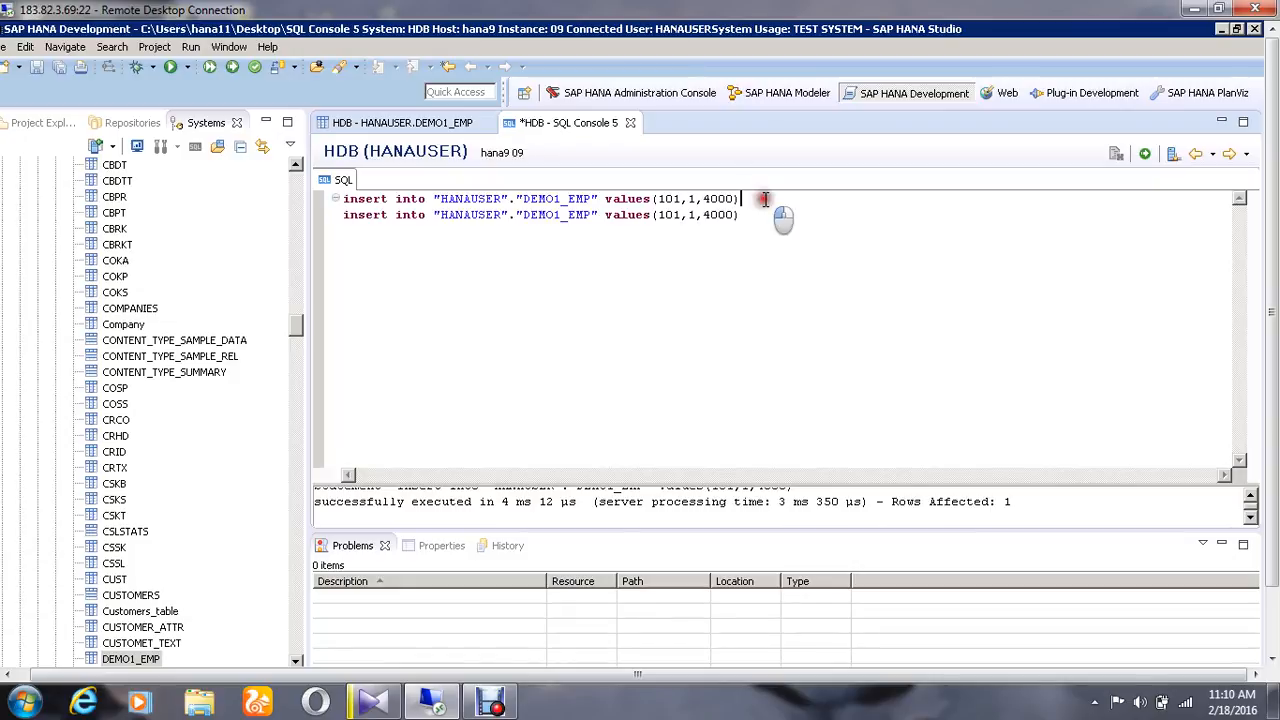
pyautogui.write(';')
pyautogui.click(541, 214)
pyautogui.write(';')
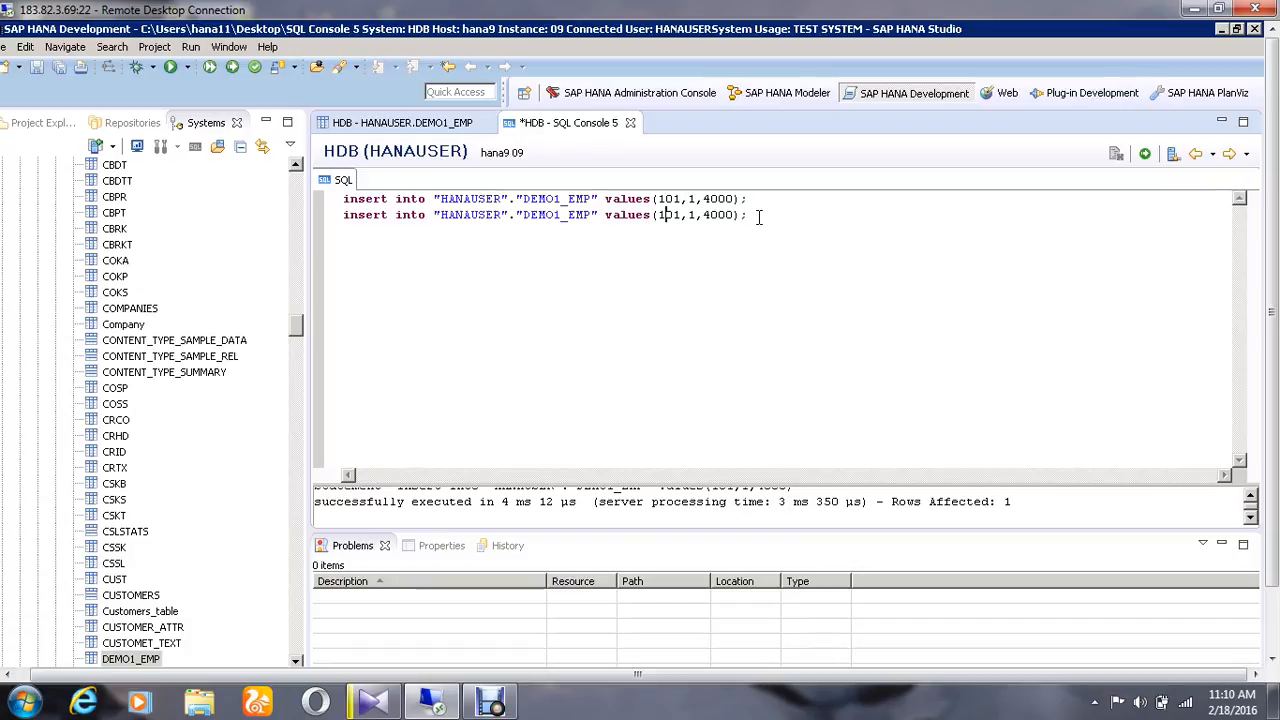
pyautogui.press('BackSpace')
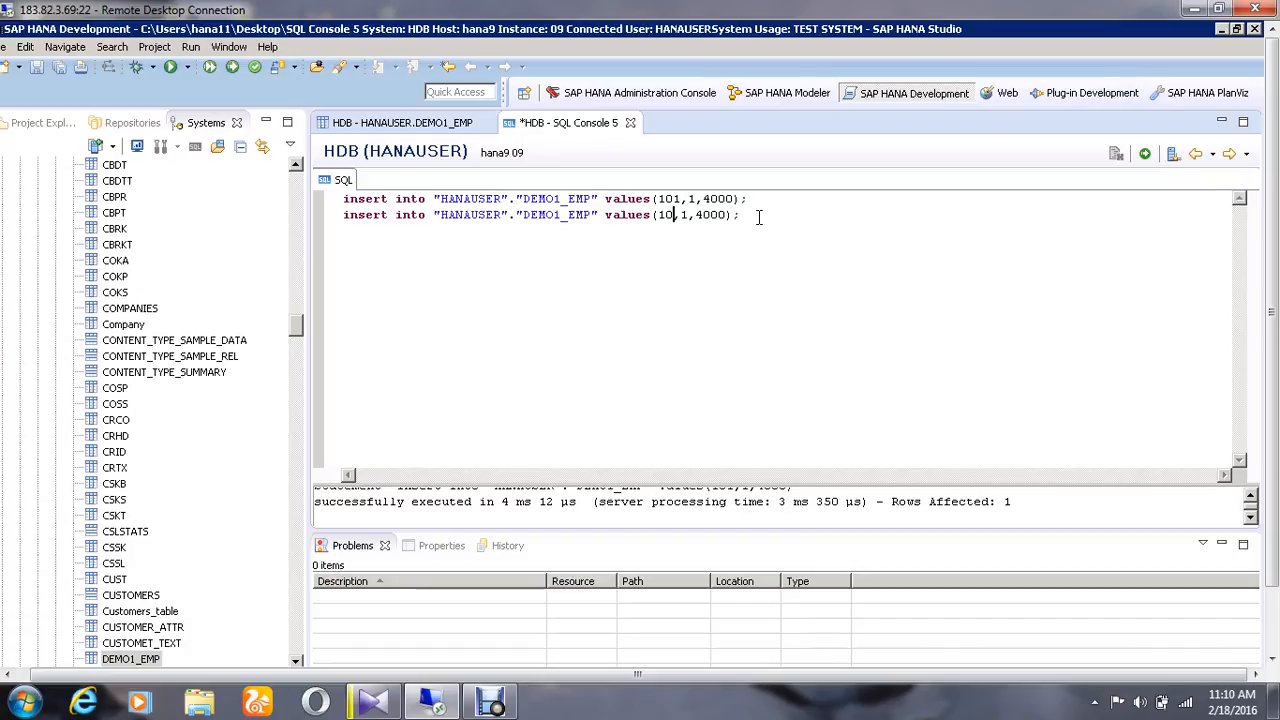
pyautogui.write('2,')
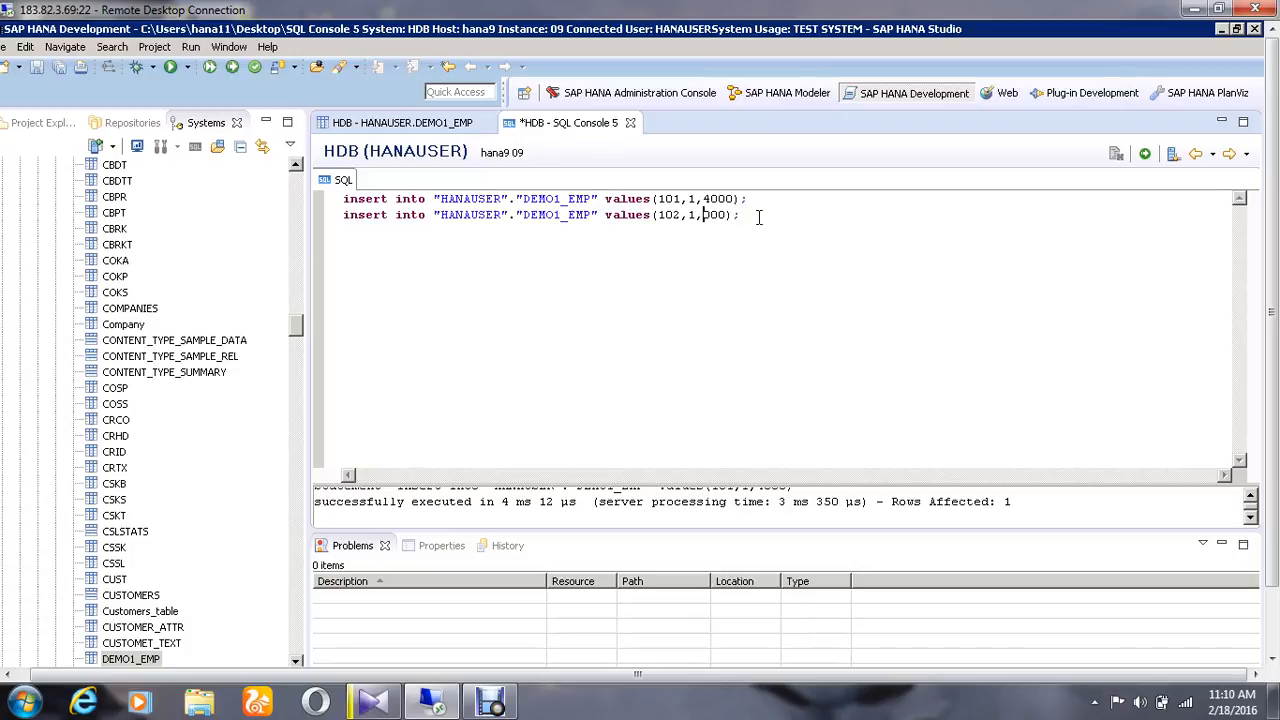
pyautogui.write('5')
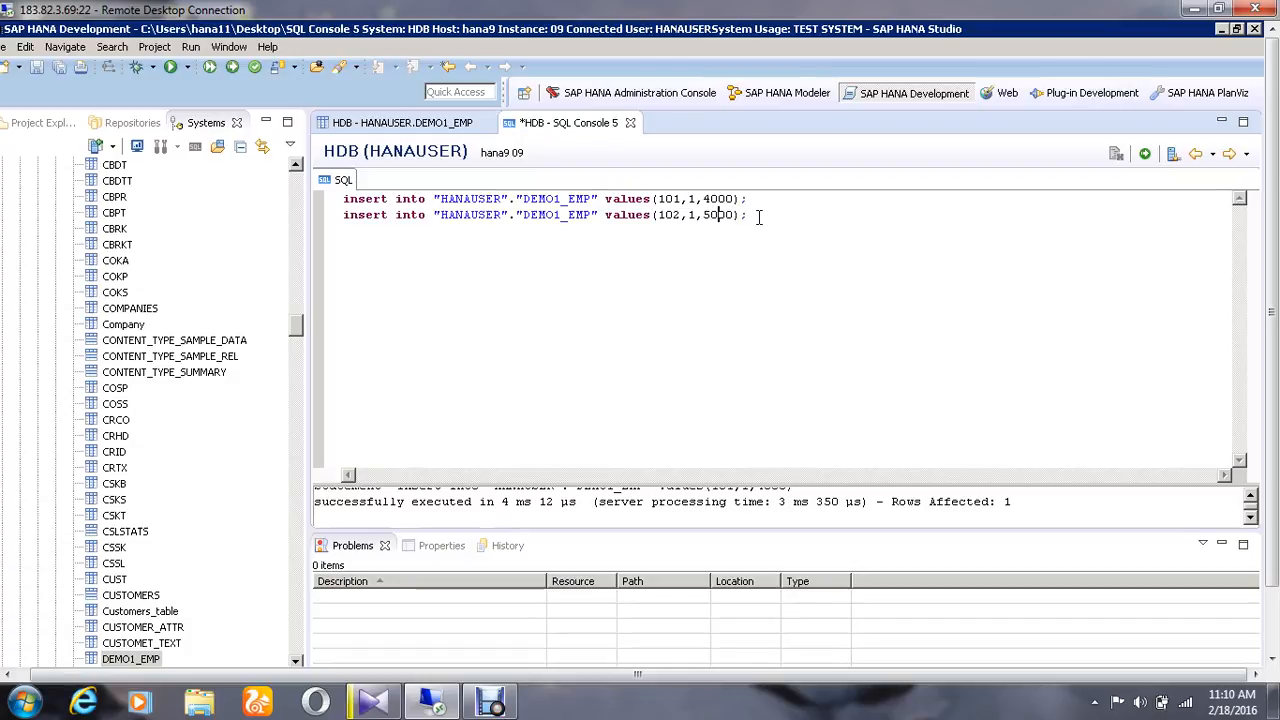
# Step: Add a third insert line with values (103, 2, 6000)
pyautogui.press('Return')
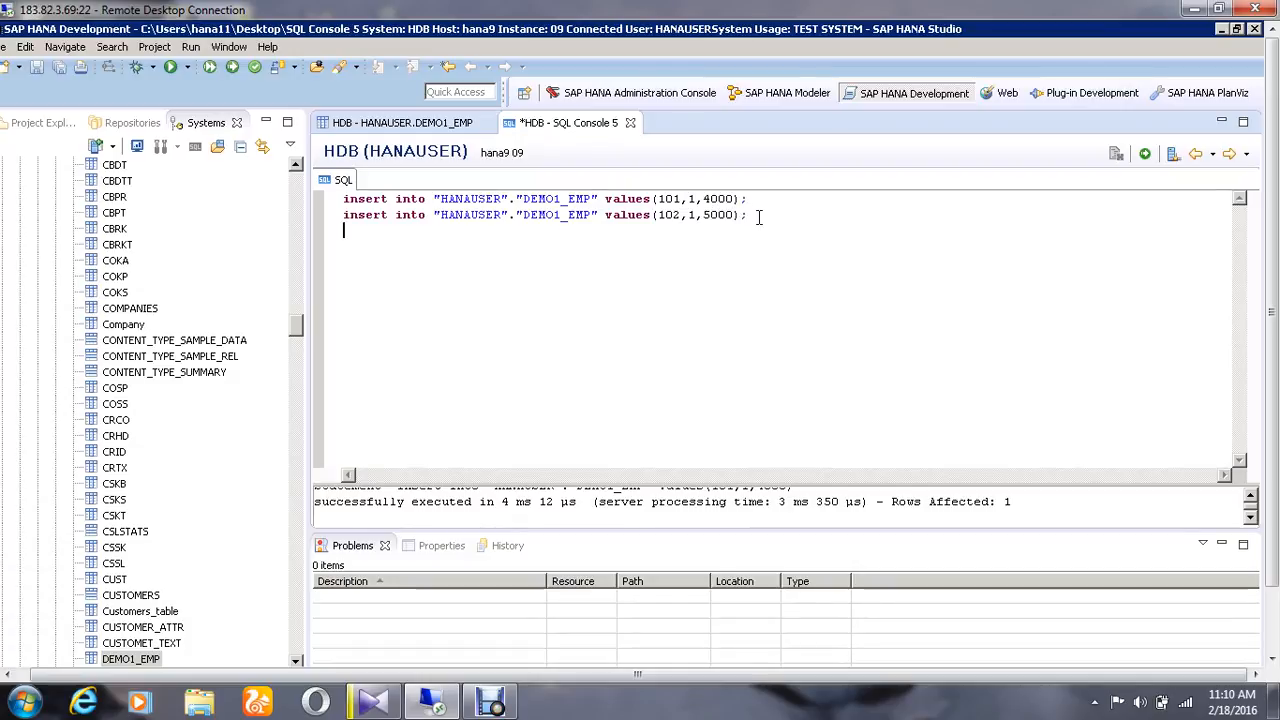
pyautogui.write('insert into "HANAUSER"."DEMO1_EMP" values(101,1,4000);')
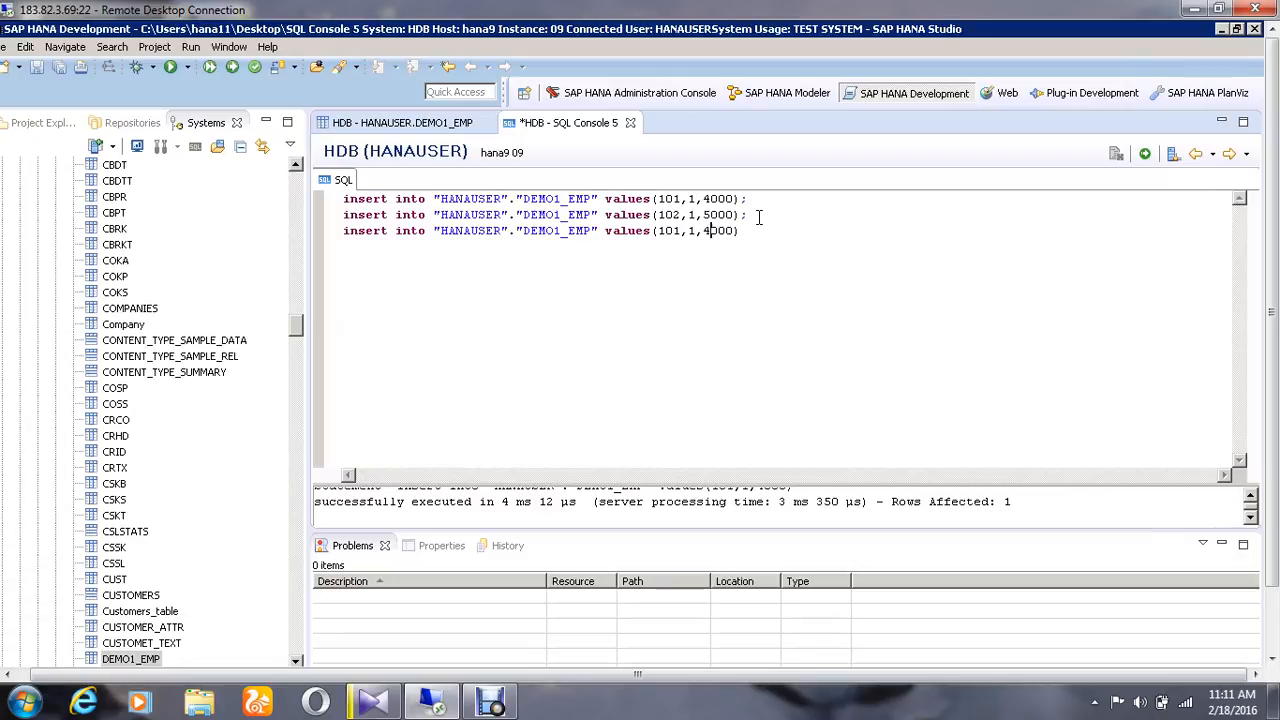
pyautogui.write('6')
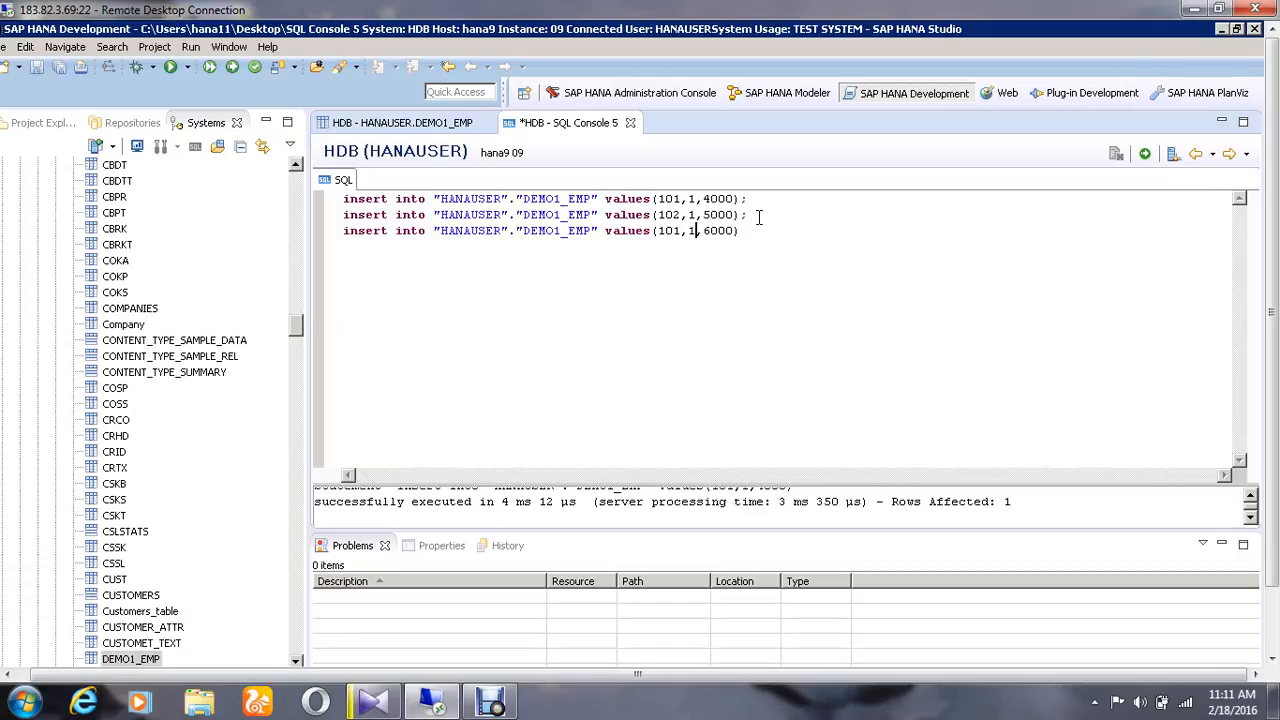
pyautogui.write('2')
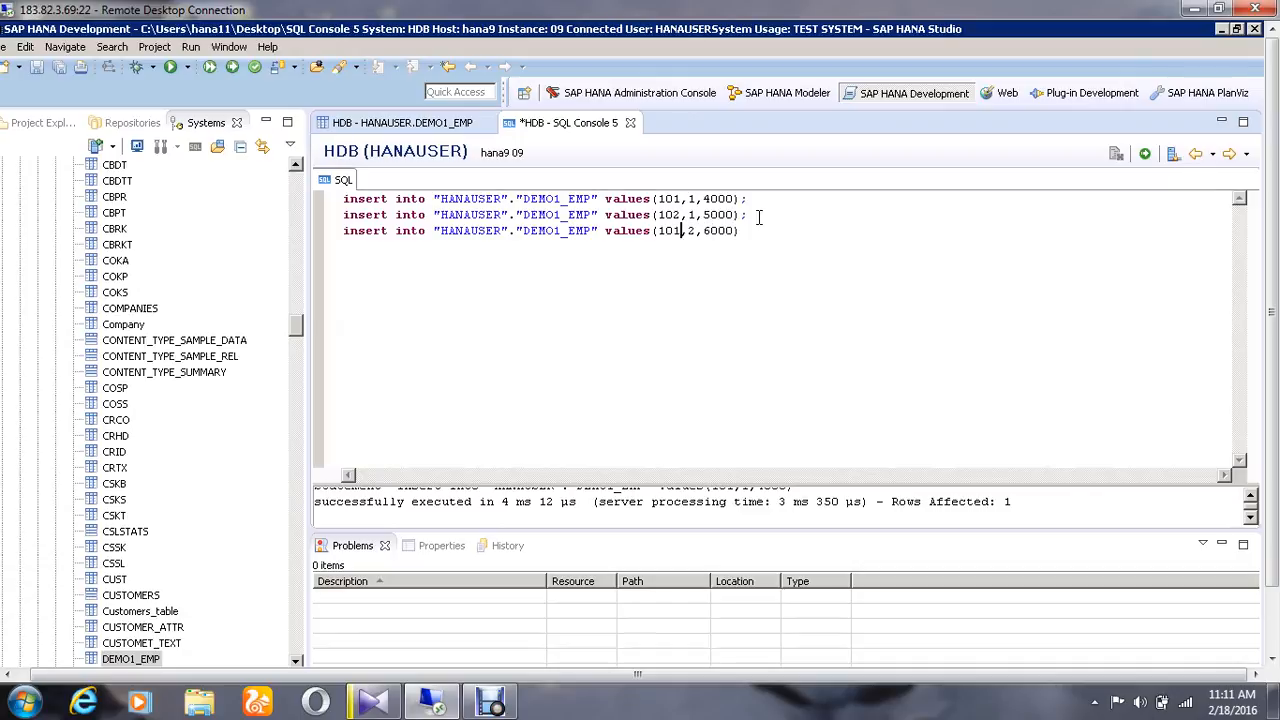
pyautogui.write('3')
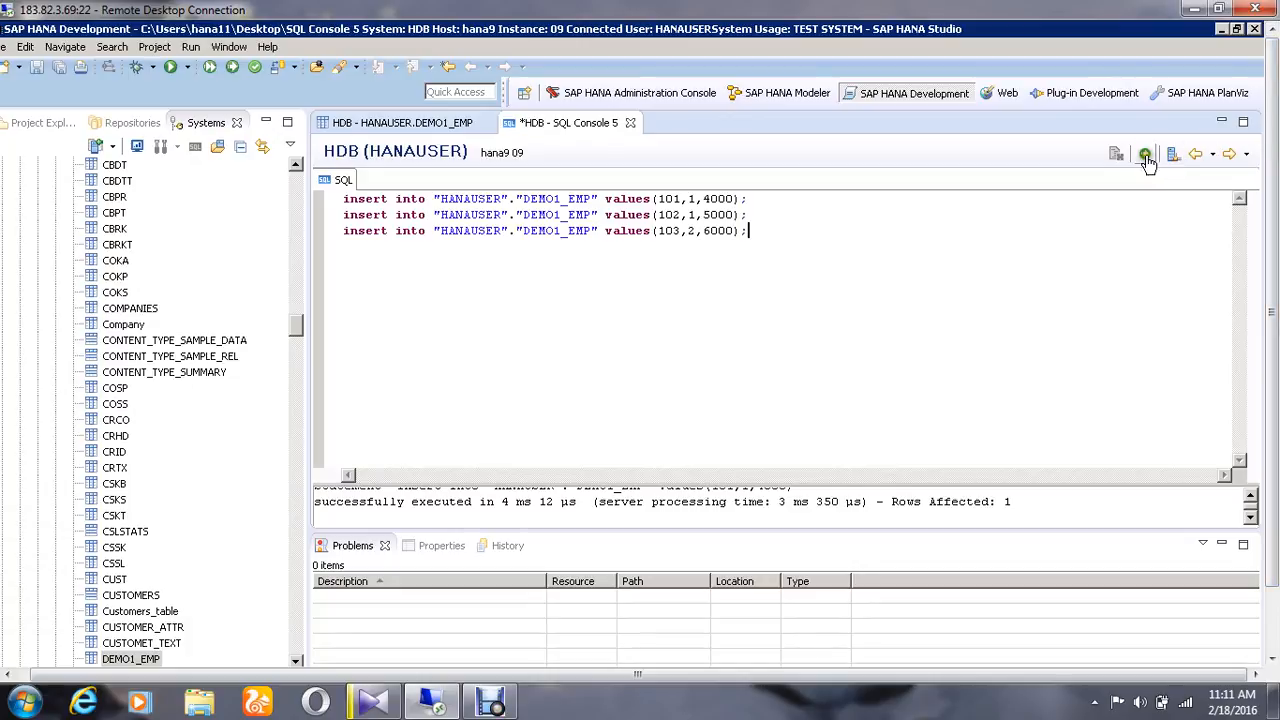
# Step: Execute all three insert statements, then open DEMO1_EMP's context menu in the catalog
pyautogui.click(1145, 153)
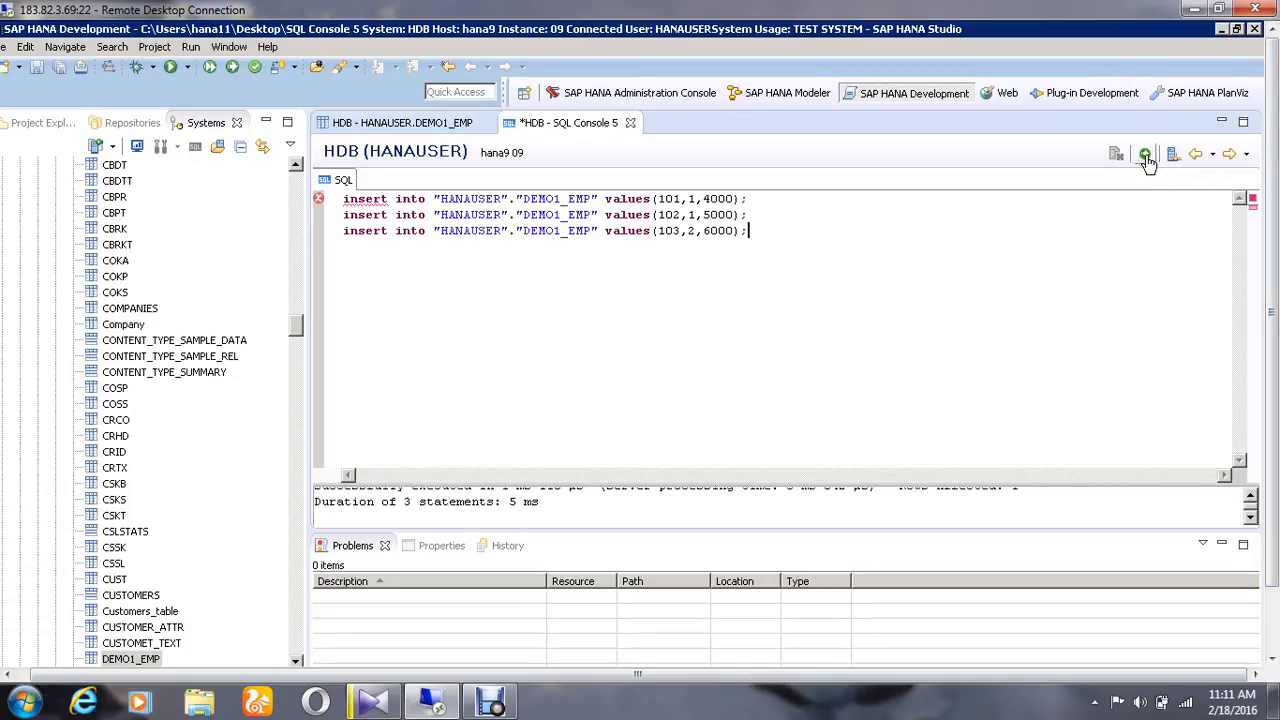
pyautogui.moveTo(602, 502)
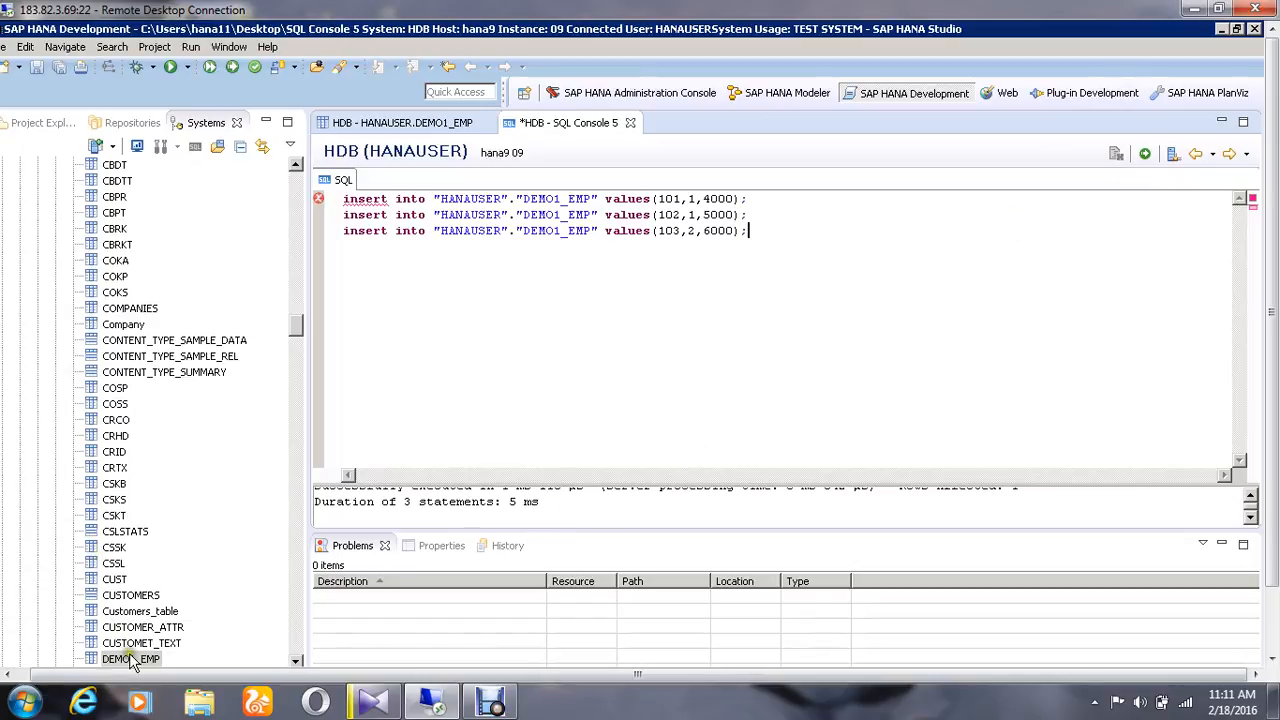
pyautogui.click(131, 658)
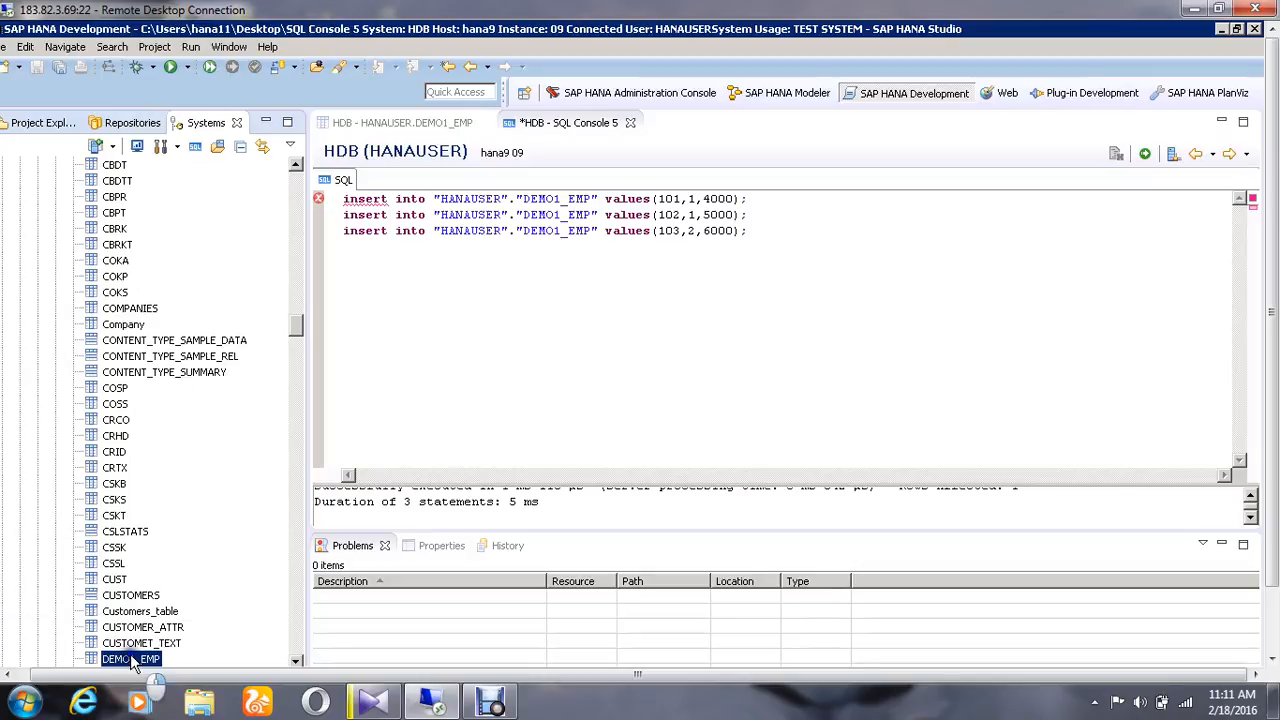
pyautogui.rightClick(131, 658)
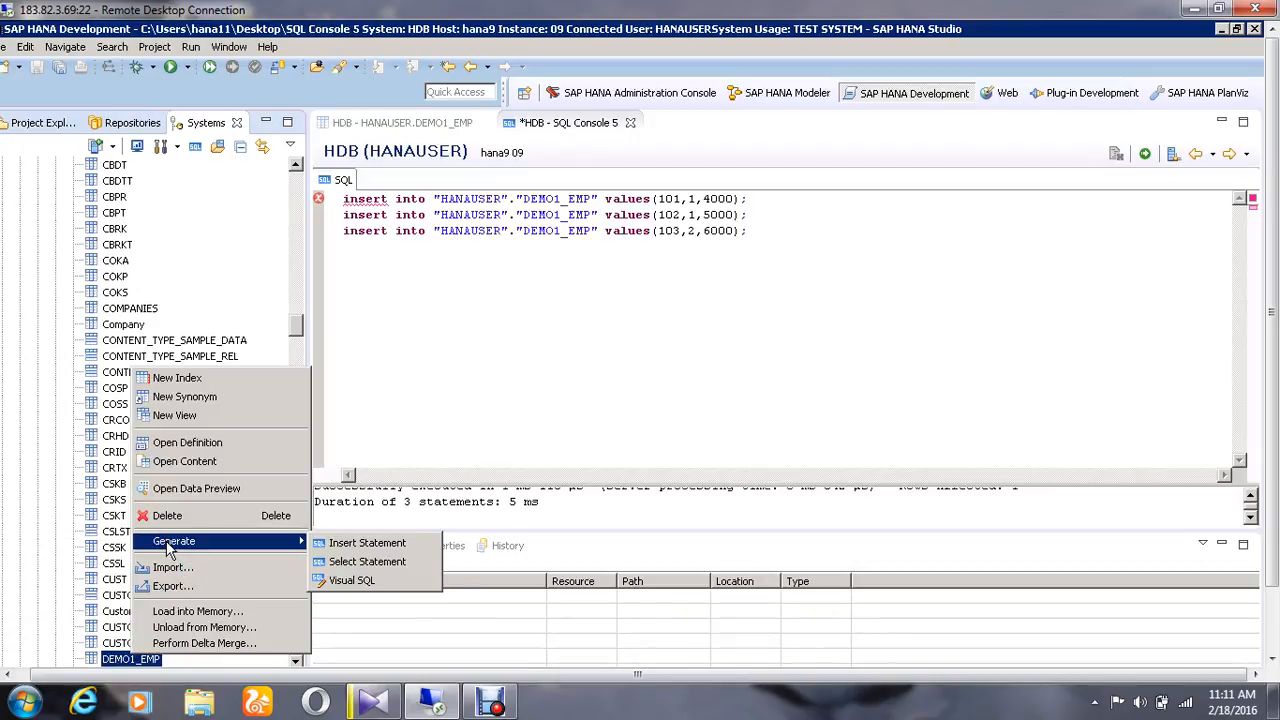
pyautogui.moveTo(188, 530)
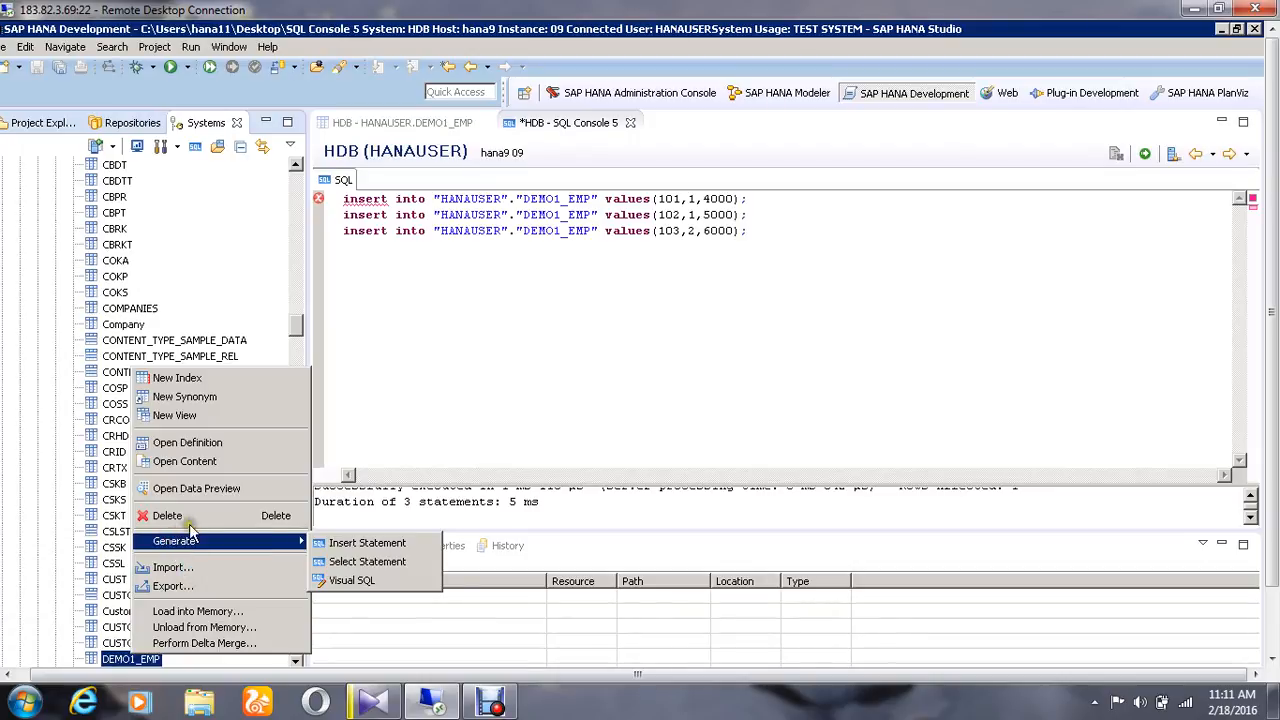
pyautogui.moveTo(196, 488)
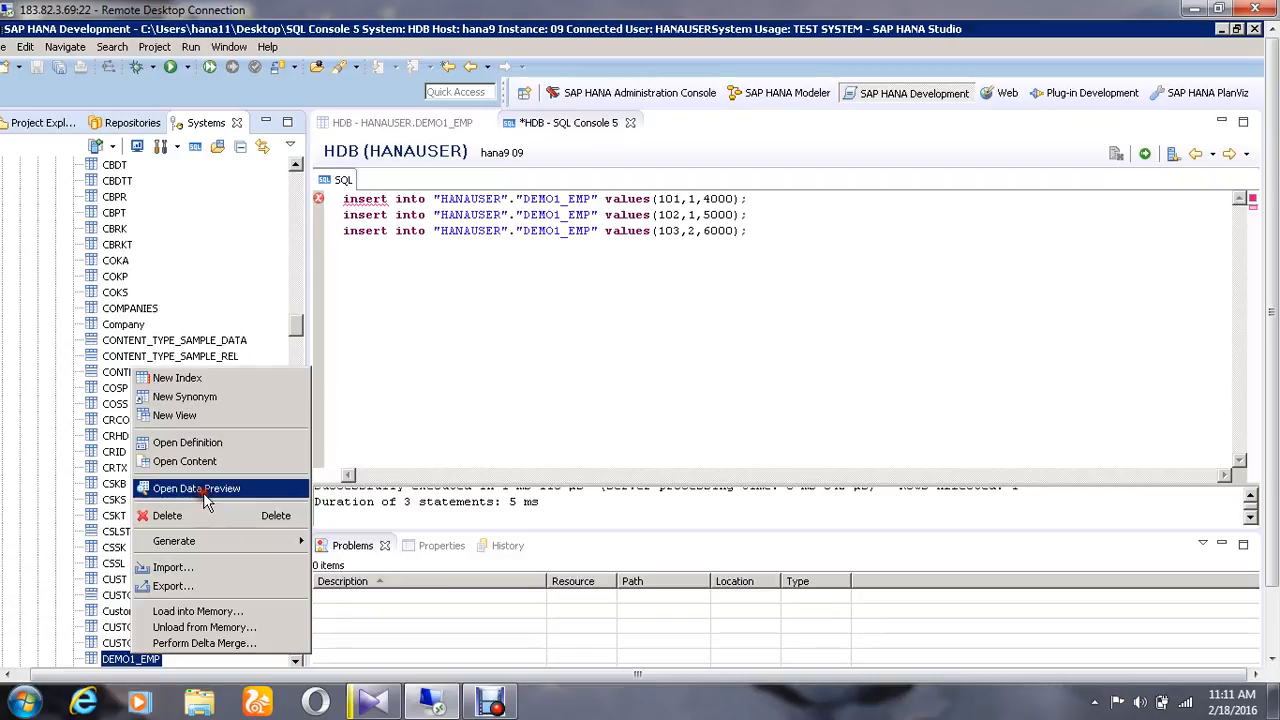
# Step: Choose Open Data Preview for DEMO1_EMP to show employees 101, 102 and 103
pyautogui.click(196, 488)
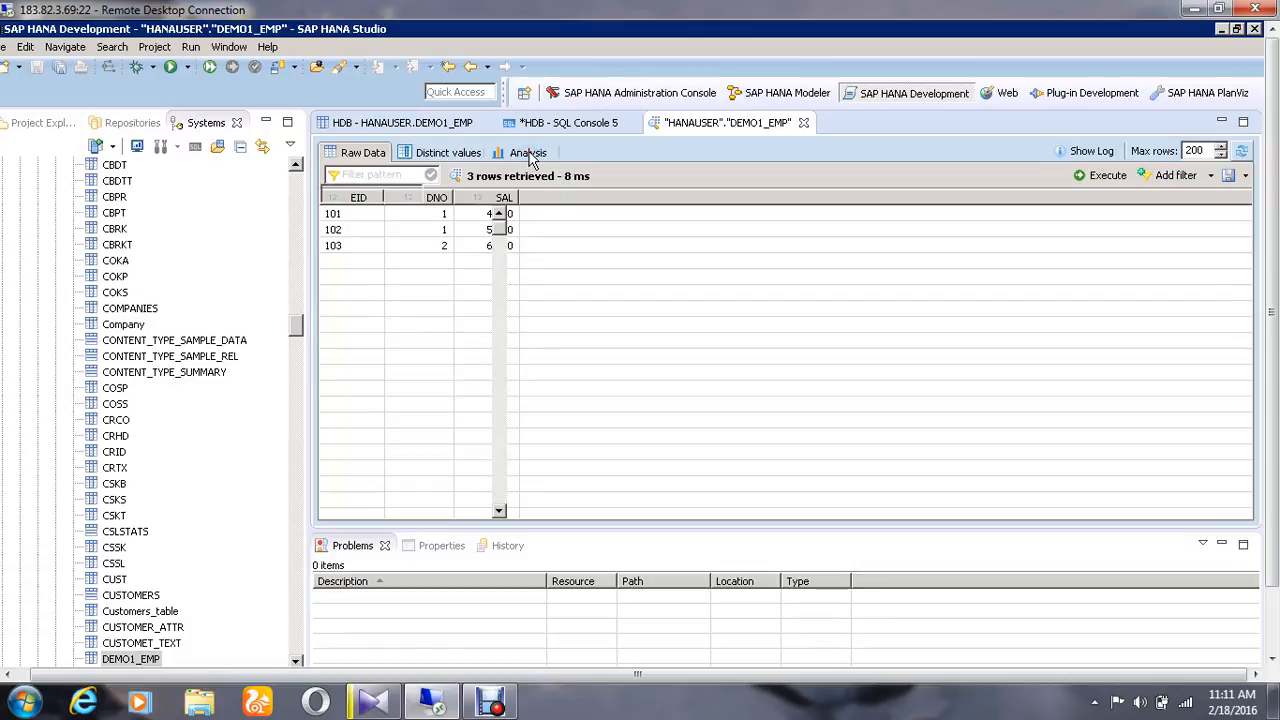
pyautogui.moveTo(452, 322)
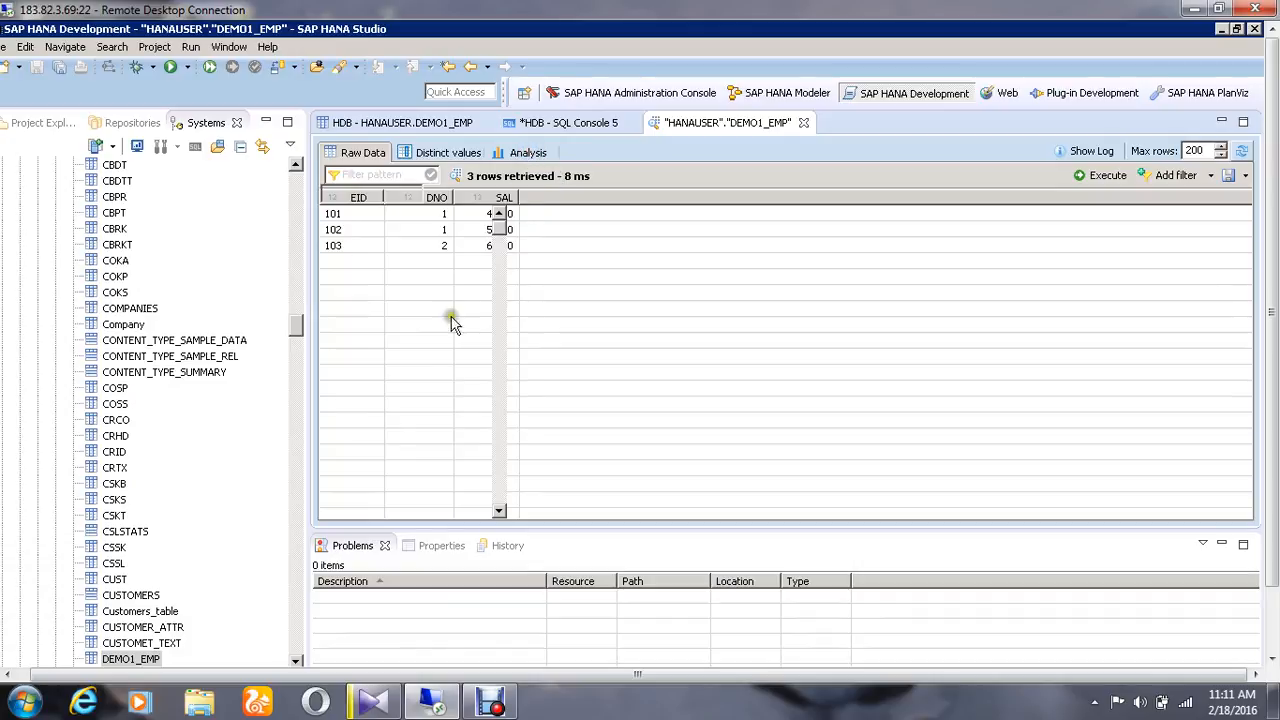
pyautogui.moveTo(447, 347)
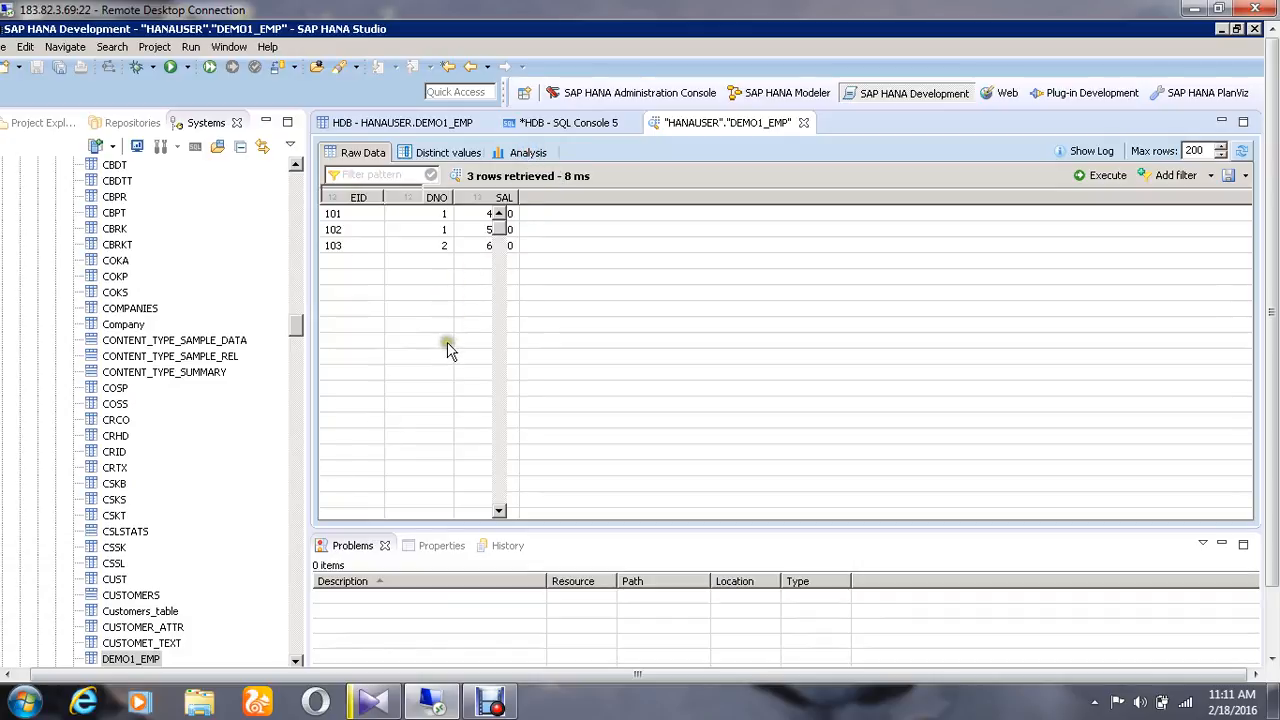
# Step: In the Analysis tab, drag EID and DNO onto the labels axis, then select SAL
pyautogui.click(528, 152)
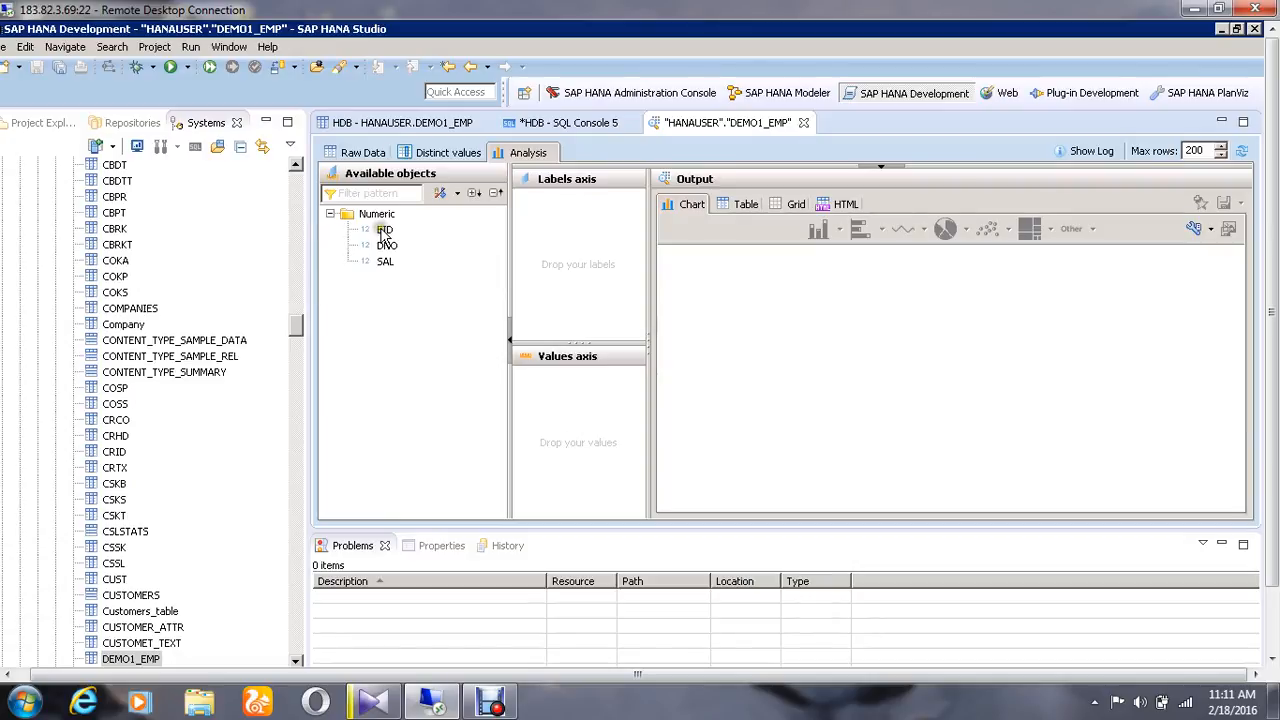
pyautogui.moveTo(385, 229); pyautogui.dragTo(545, 220)
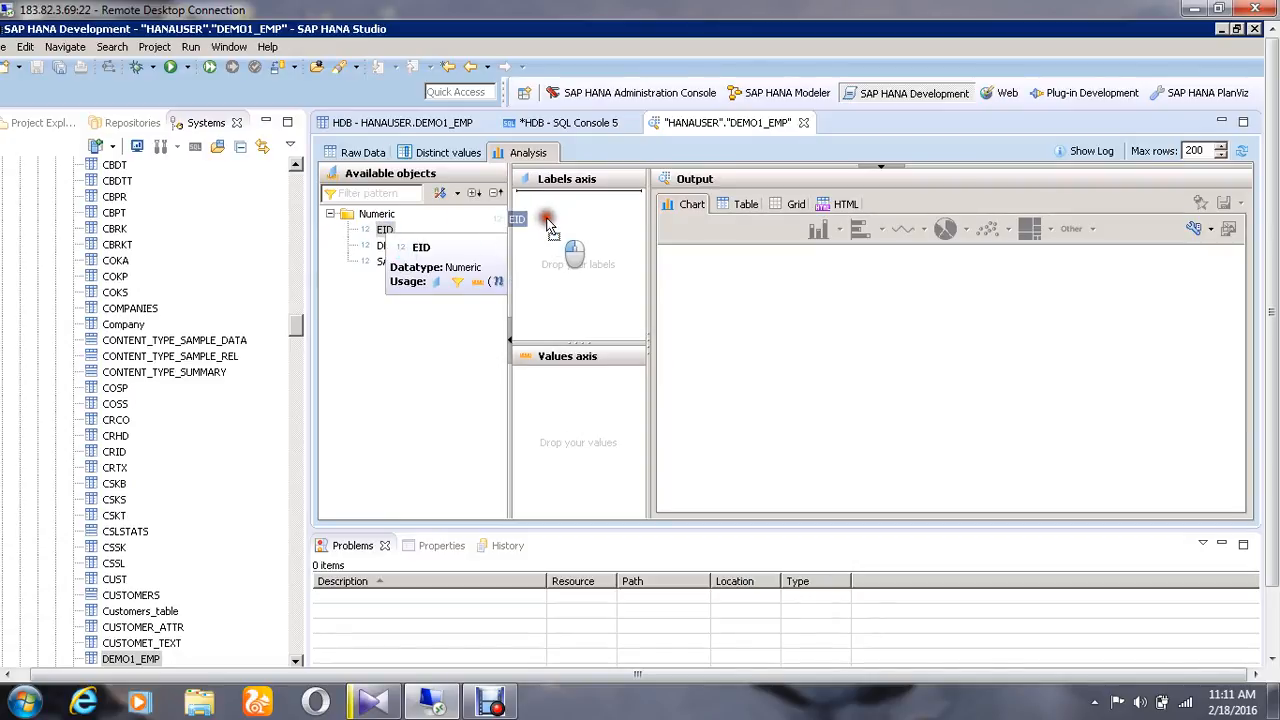
pyautogui.moveTo(385, 229); pyautogui.dragTo(577, 200)
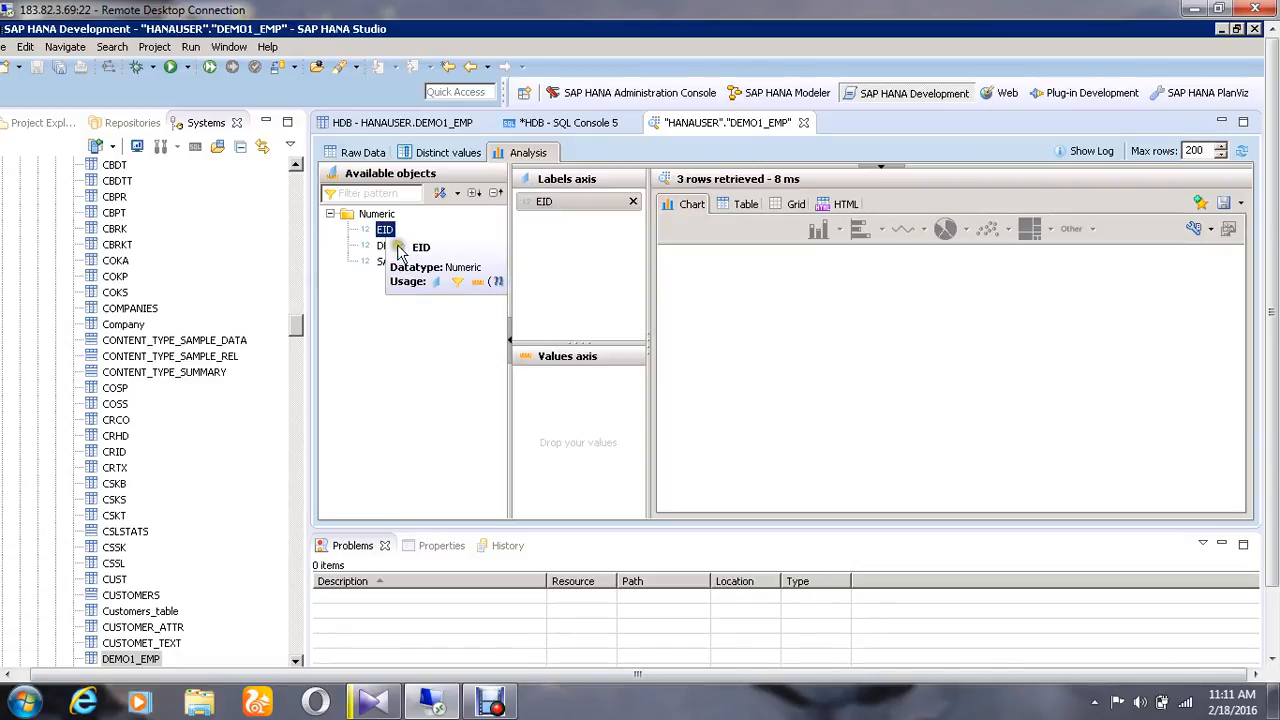
pyautogui.moveTo(643, 640)
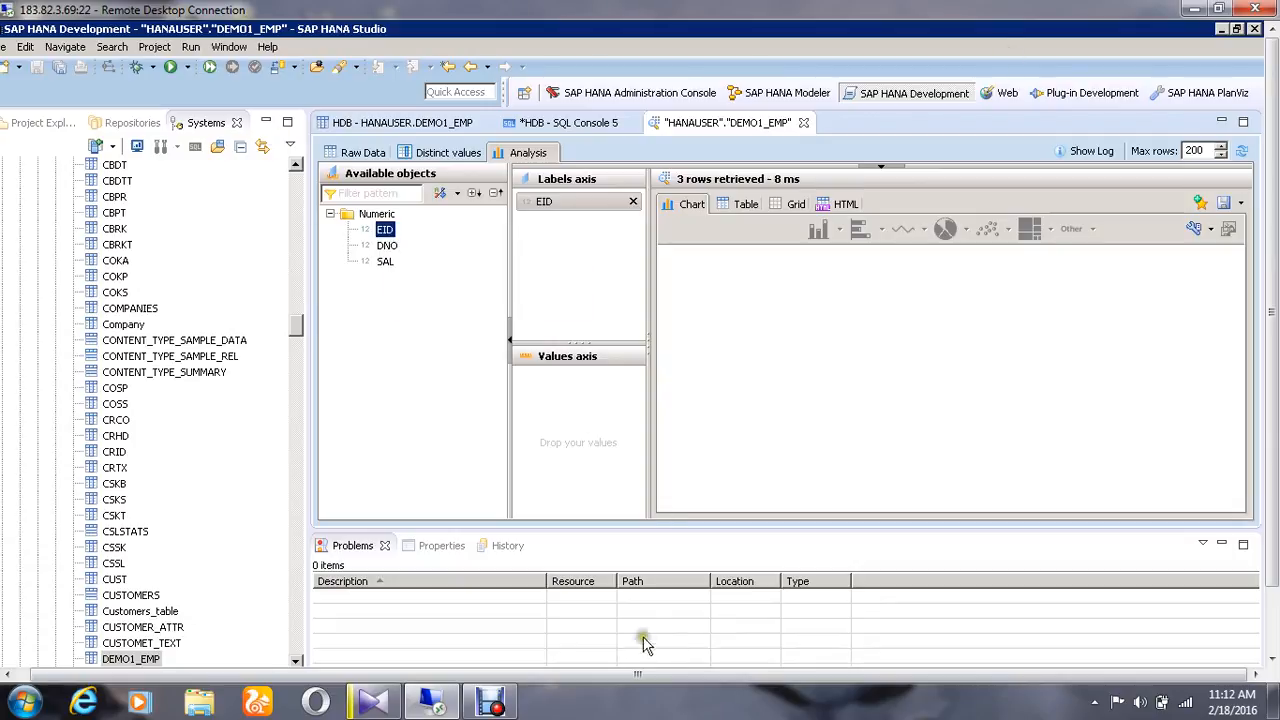
pyautogui.moveTo(387, 245); pyautogui.dragTo(455, 245)
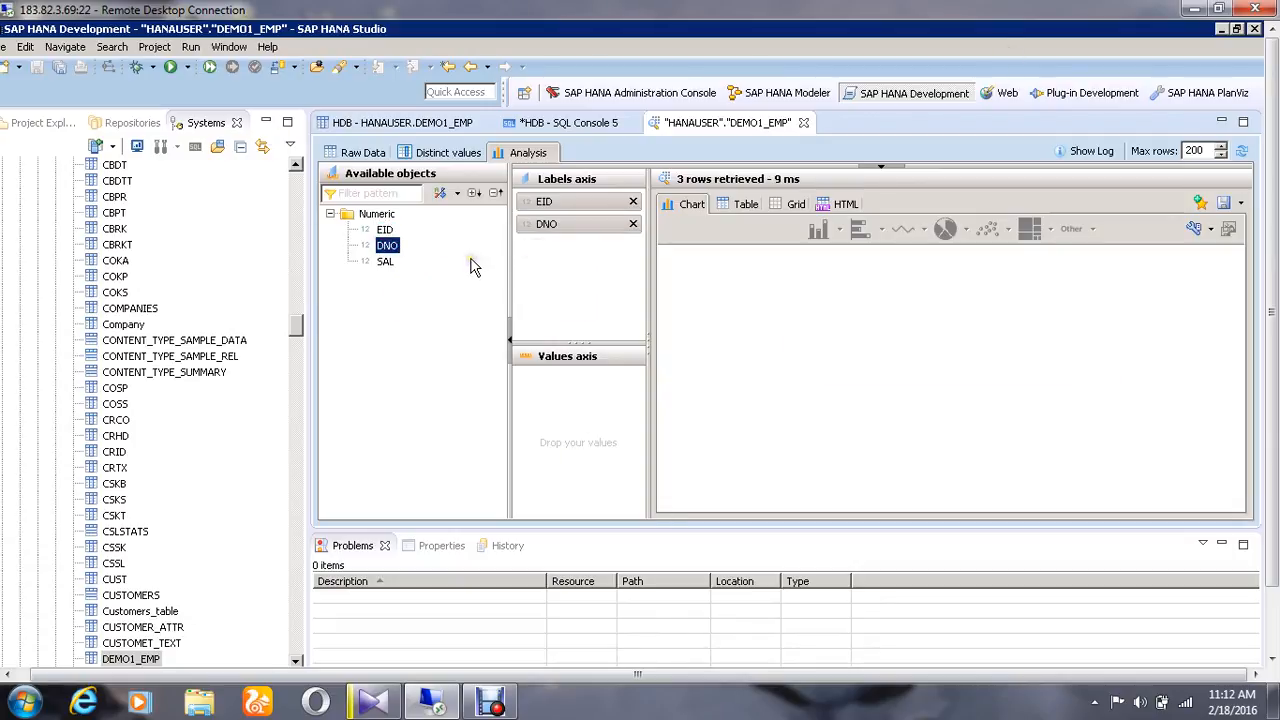
pyautogui.click(385, 261)
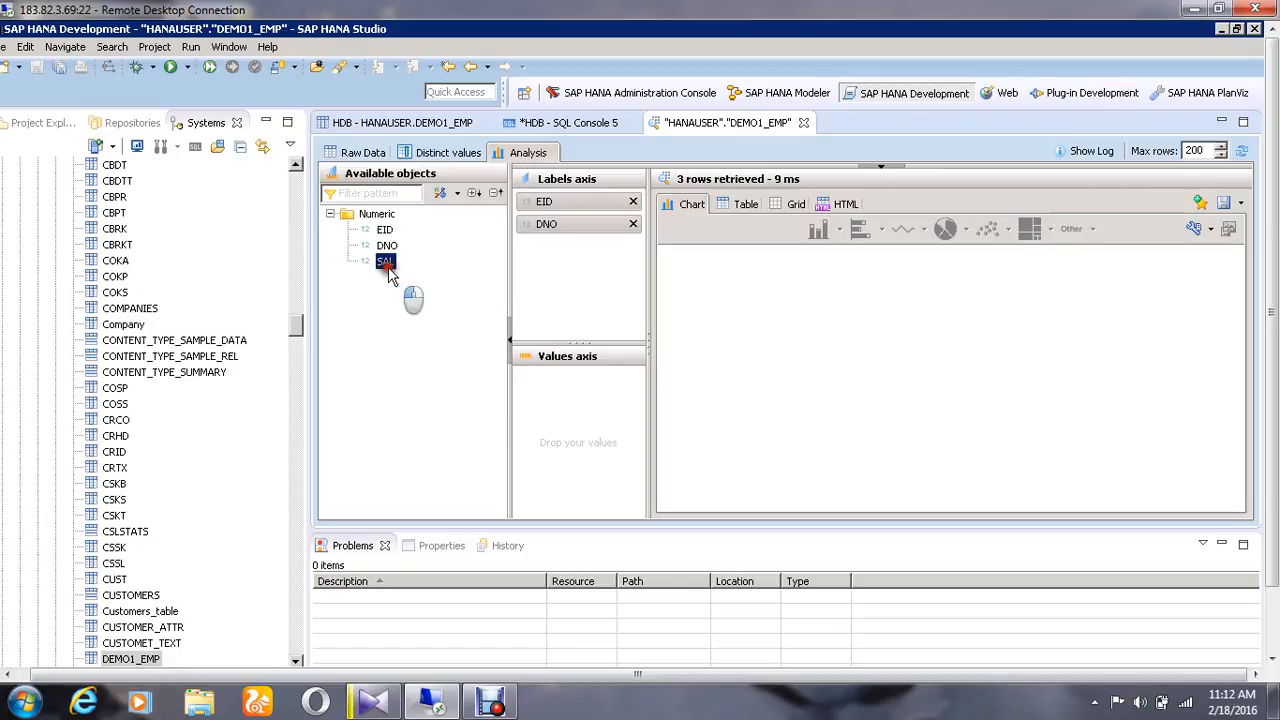
pyautogui.moveTo(386, 261)
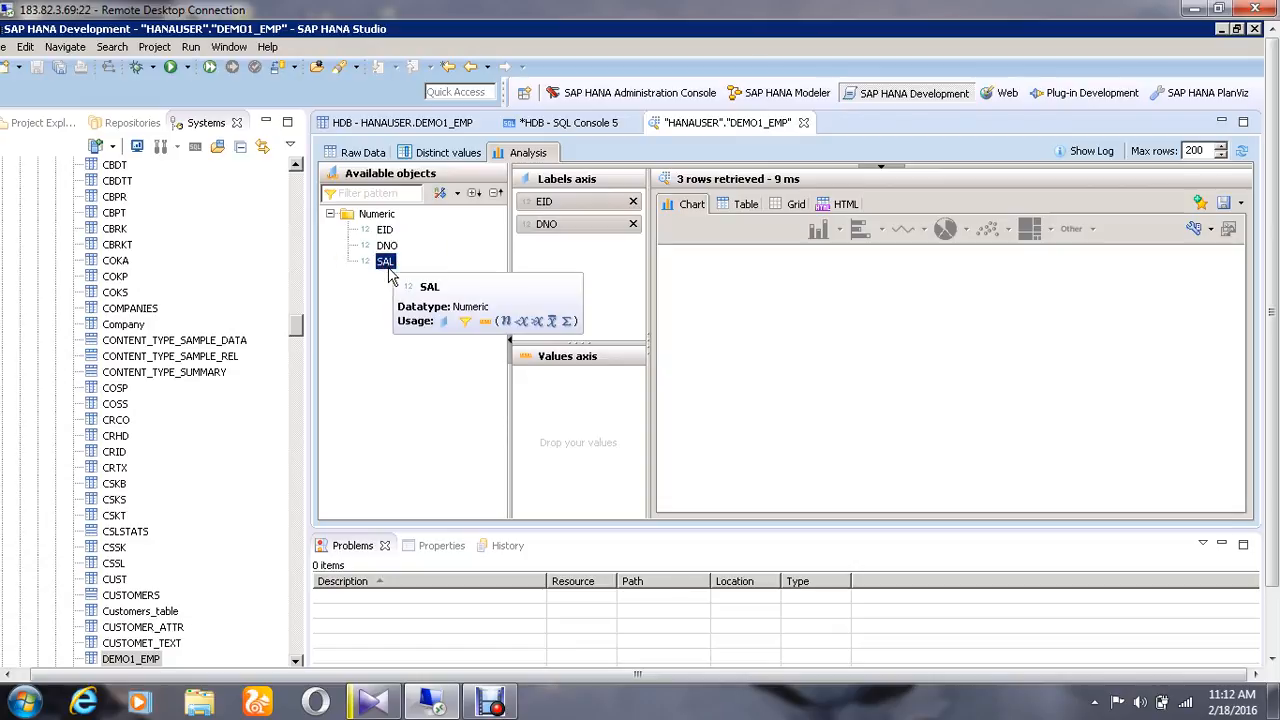